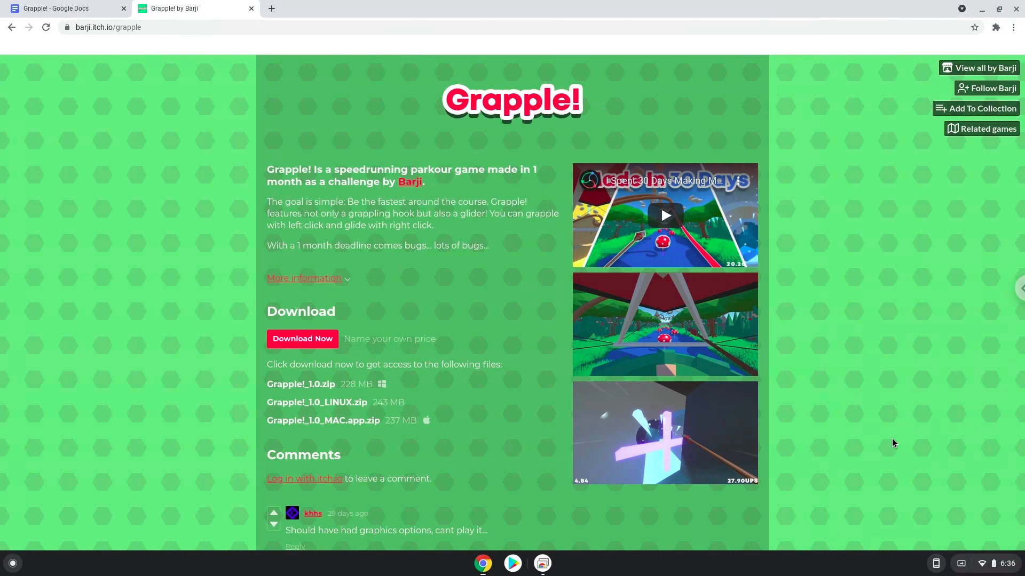
mouse_move(986, 570)
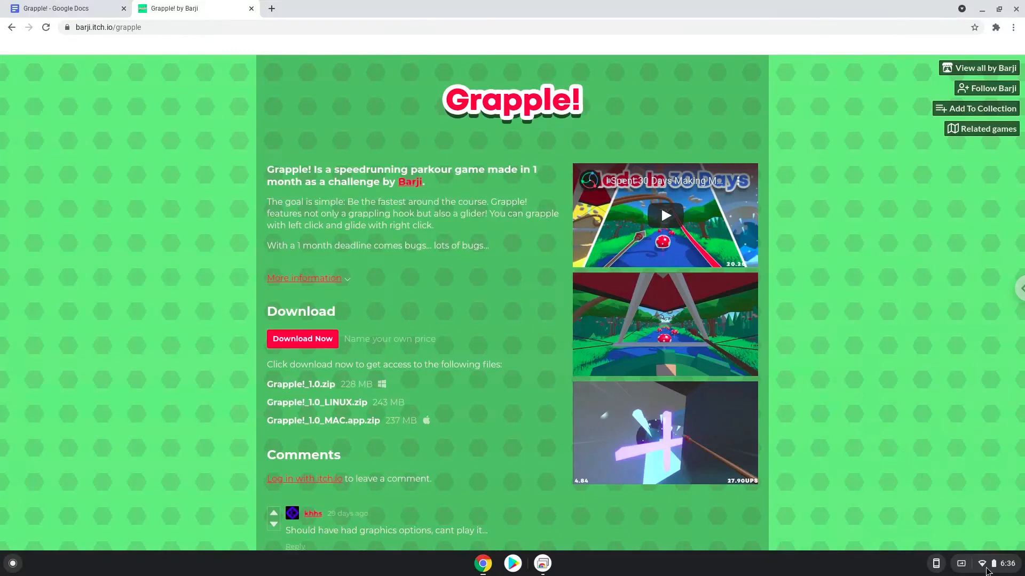
Step: Bring up the Quick Settings panel from the shelf status area over the Grapple! page
click(993, 564)
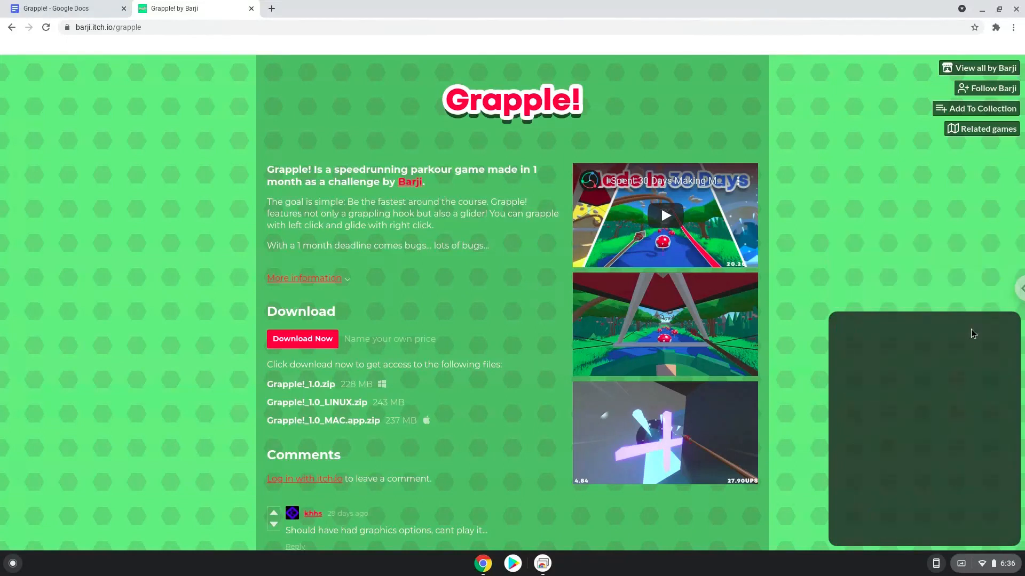
Step: Turn on the Linux development environment from Settings > Advanced > Developers and continue through setup
click(557, 563)
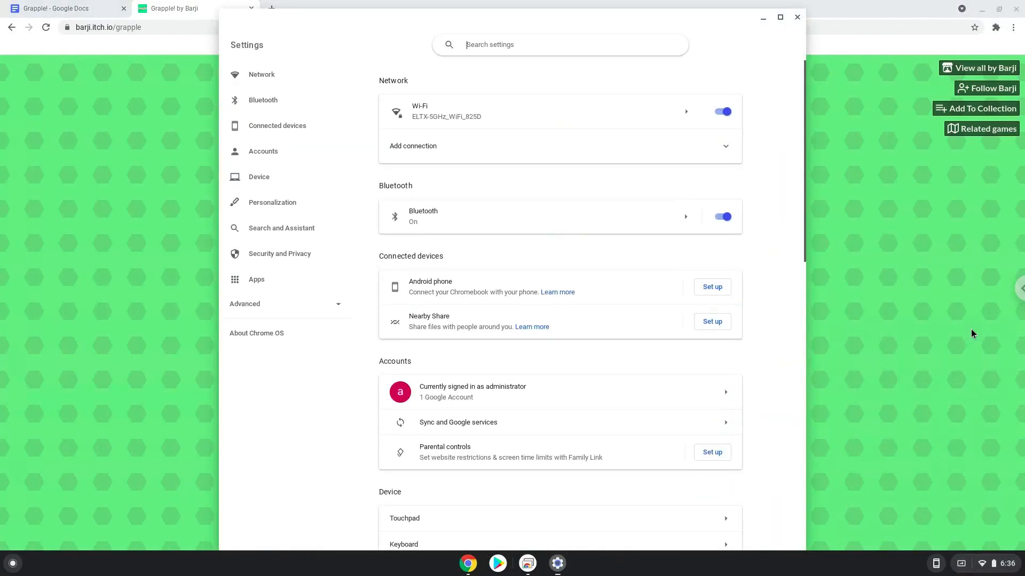
mouse_move(321, 308)
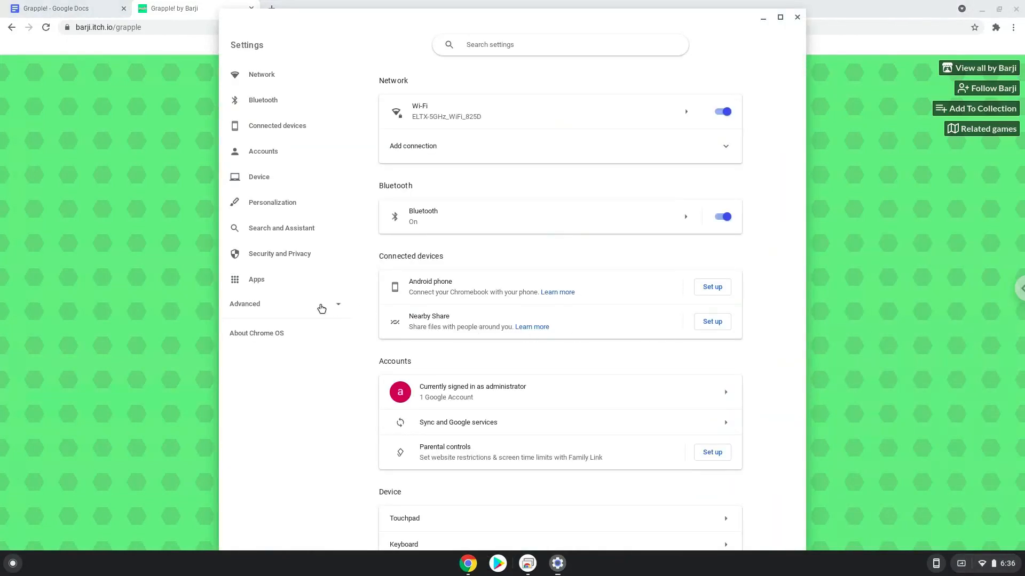
click(287, 304)
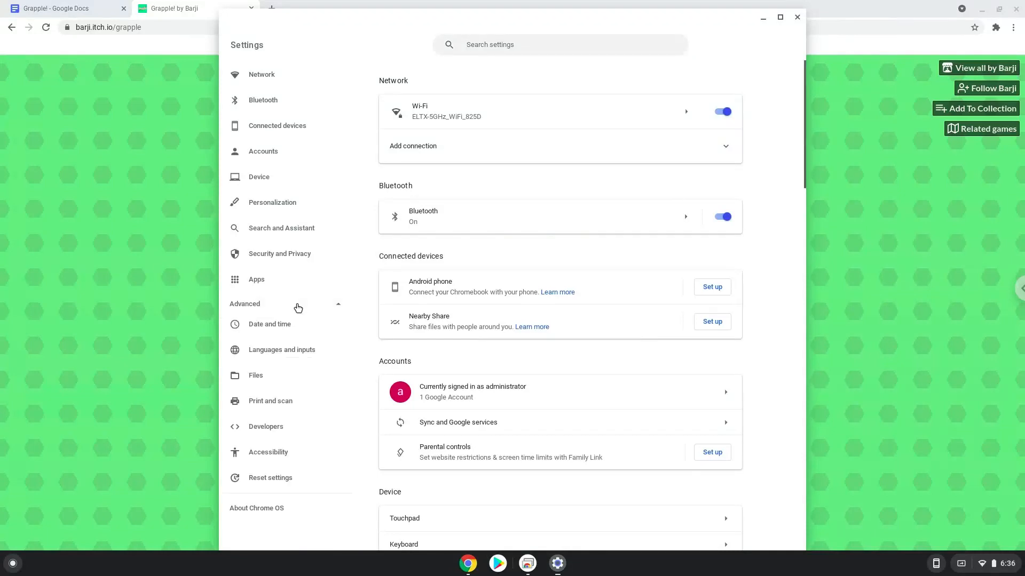
mouse_move(291, 429)
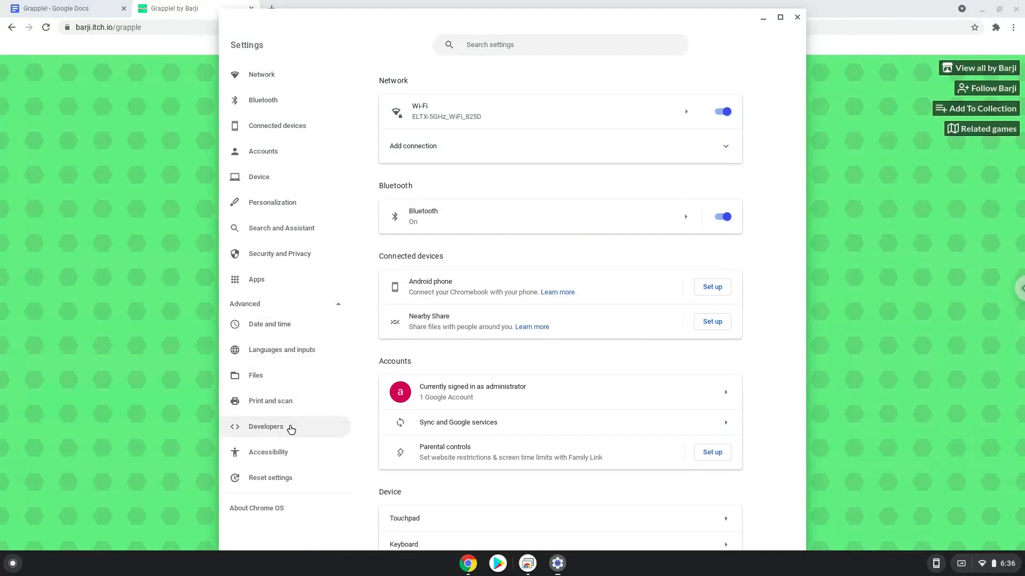
click(266, 427)
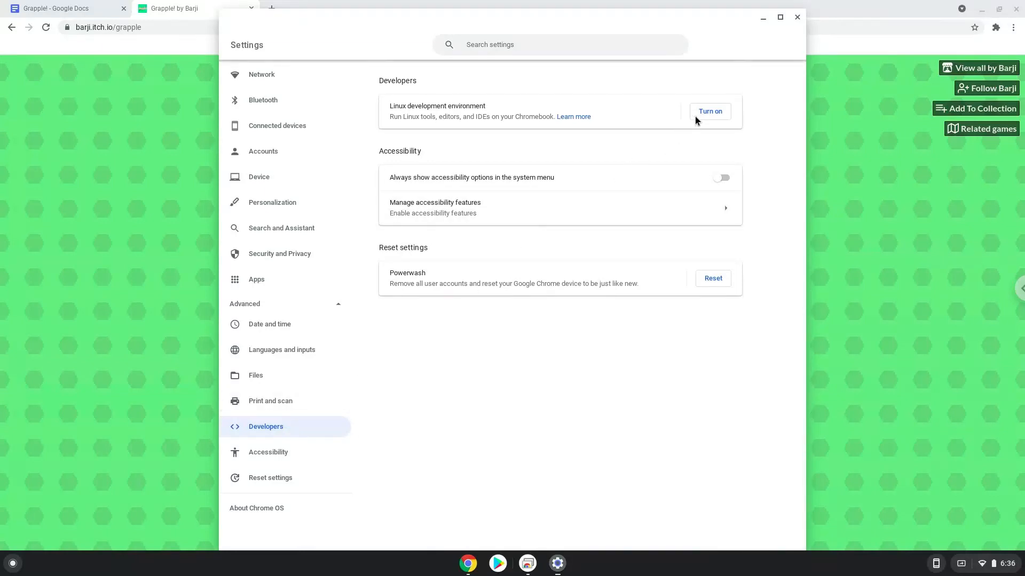
click(710, 112)
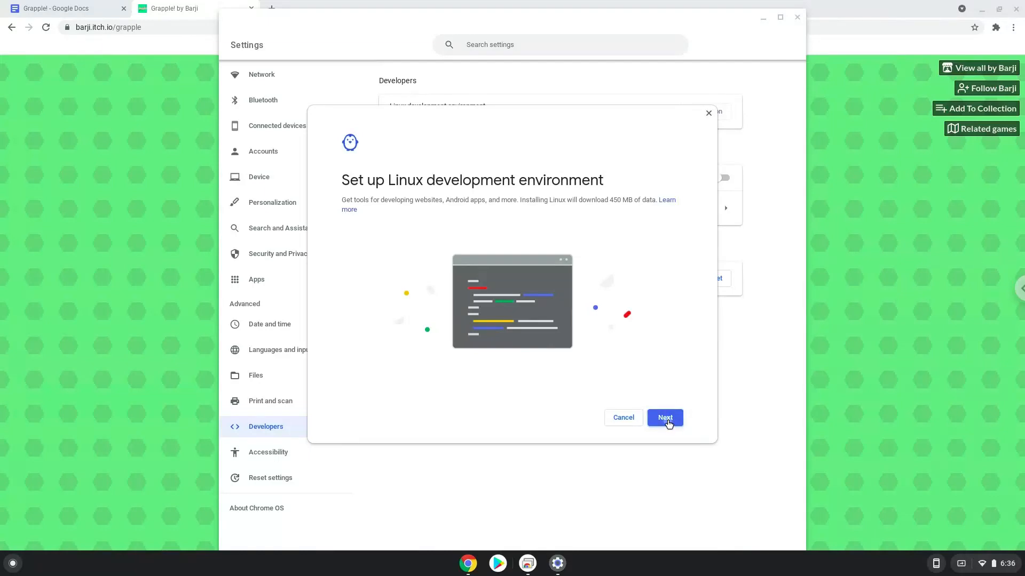
click(665, 418)
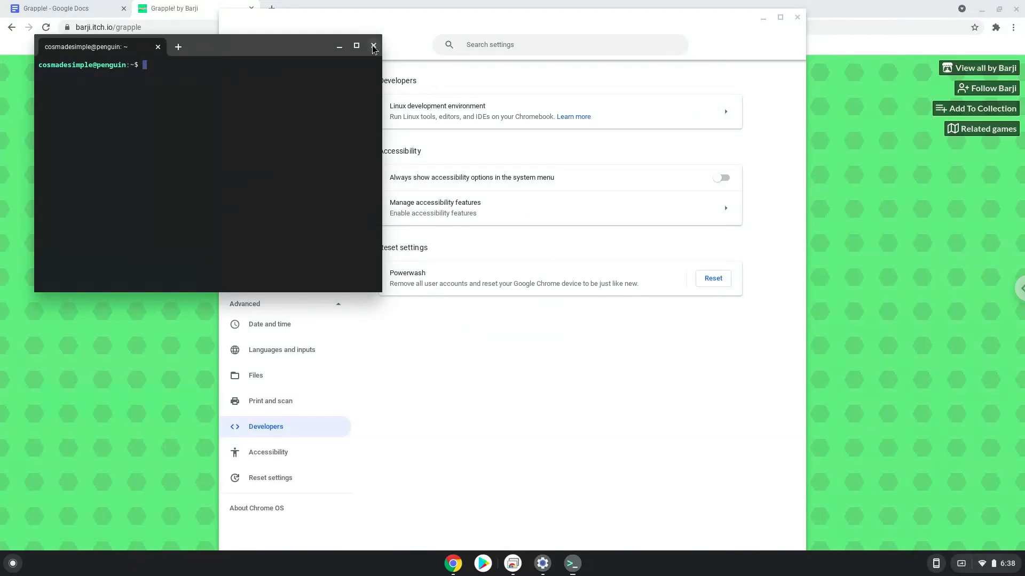
Step: Close Terminal and Settings, then start the Grapple! download from the itch.io page
click(374, 45)
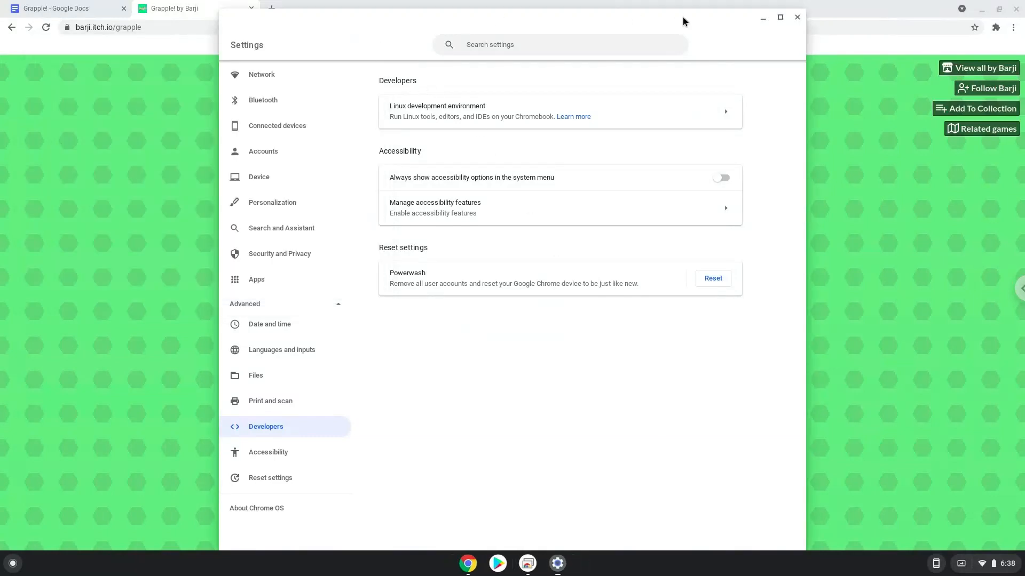
click(796, 18)
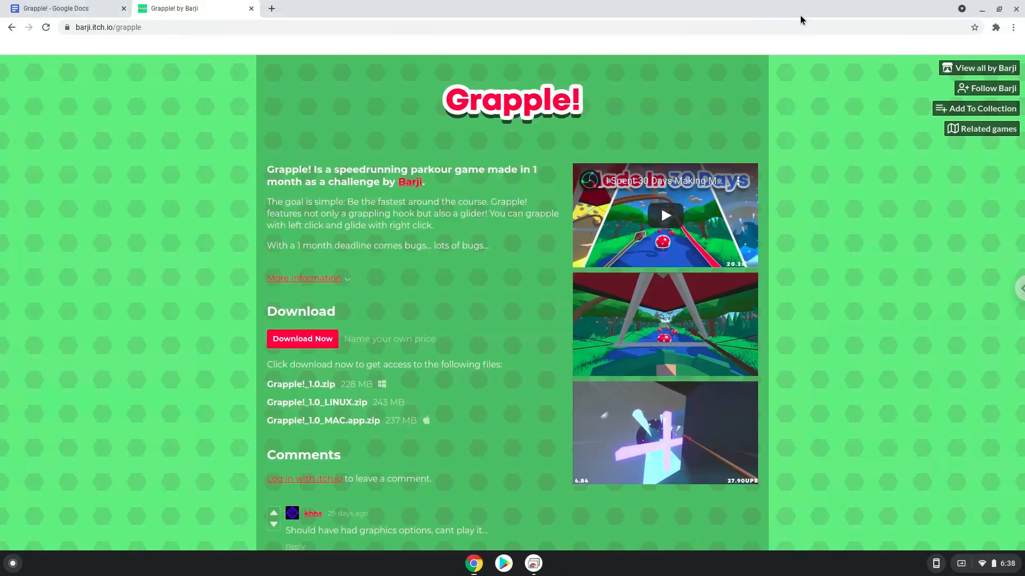
mouse_move(337, 299)
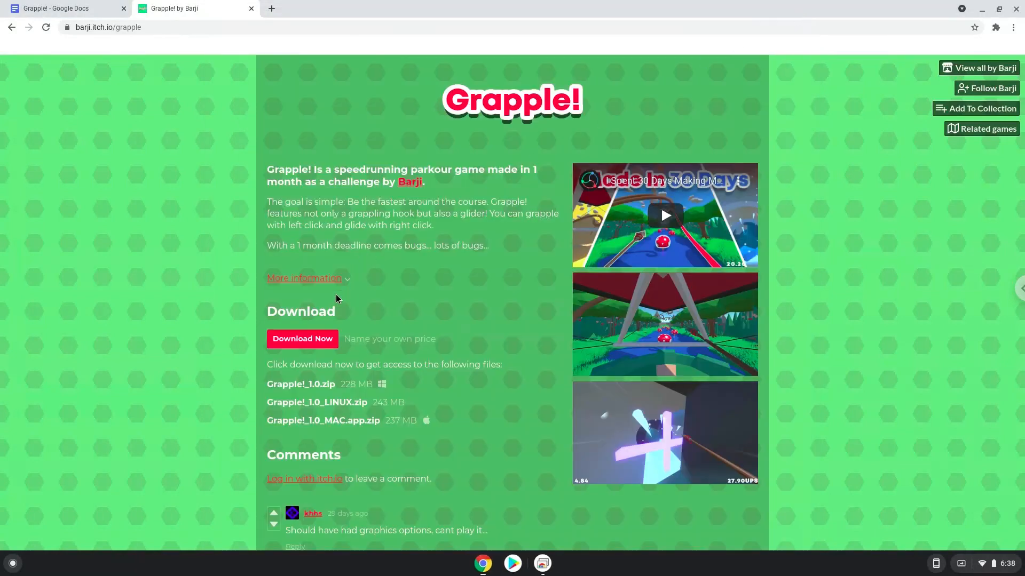
click(303, 340)
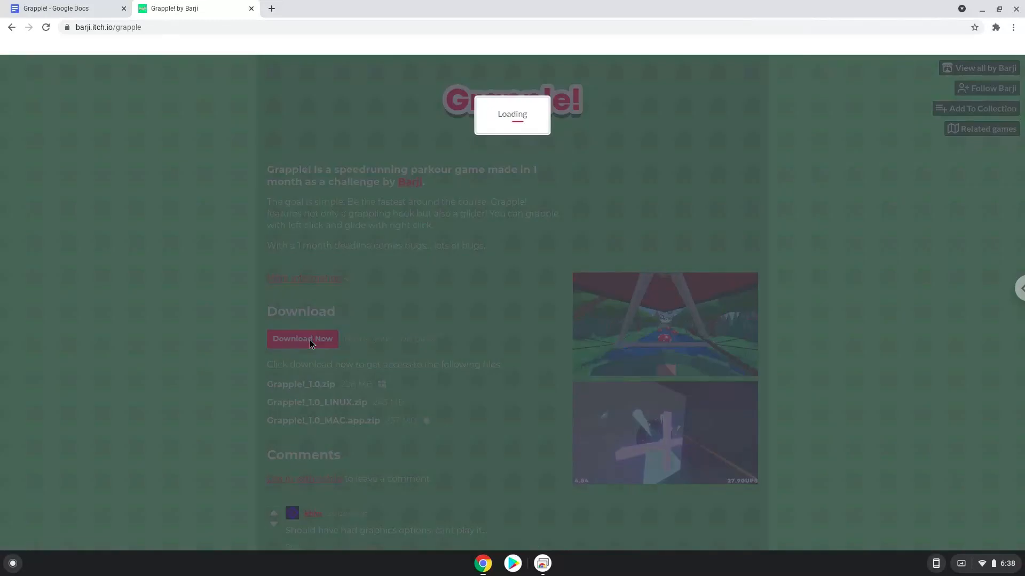
click(303, 339)
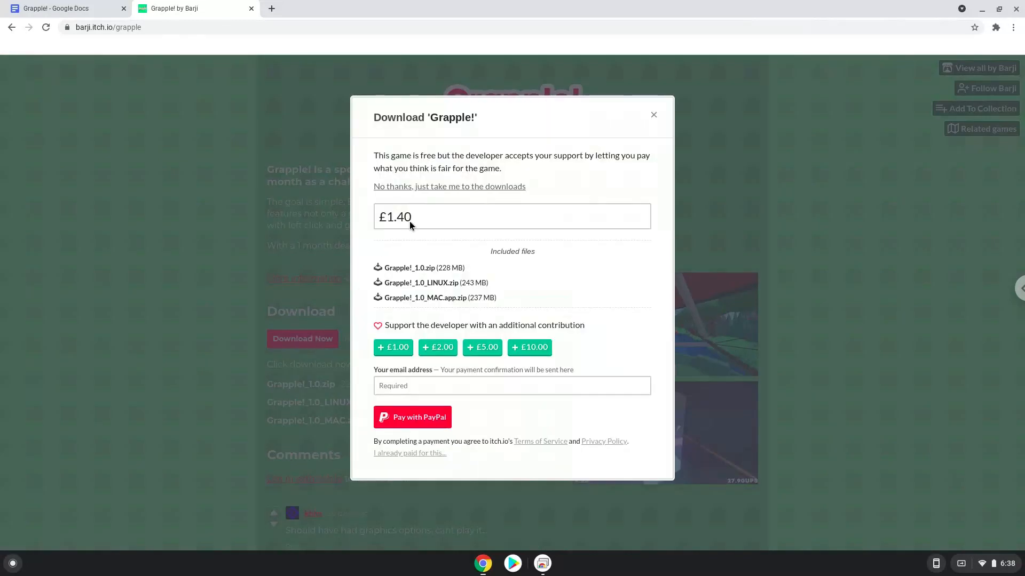
Step: Skip payment via 'No thanks, just take me to the downloads' and download Grapple!_1.0_LINUX.zip
click(449, 186)
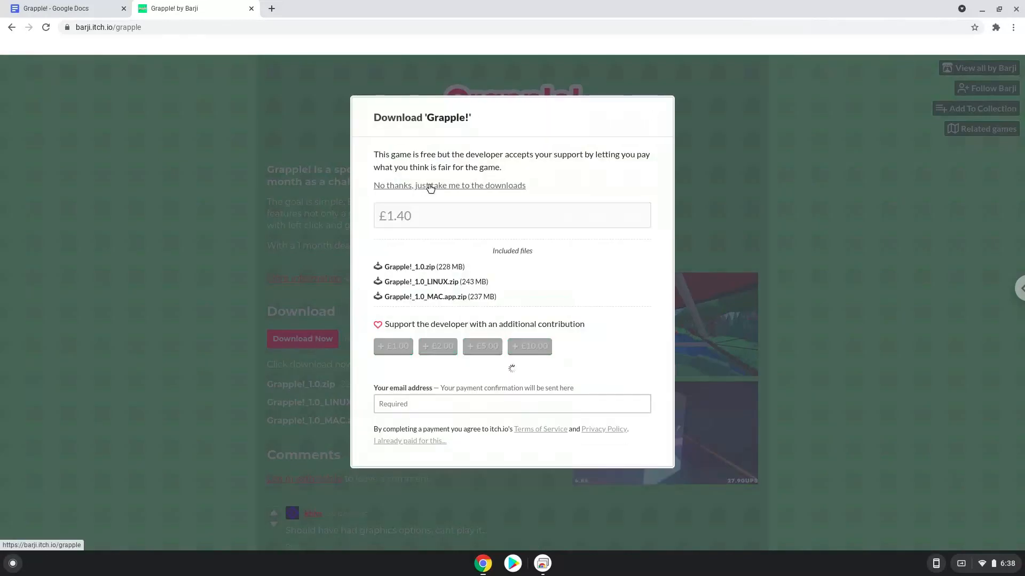
click(449, 186)
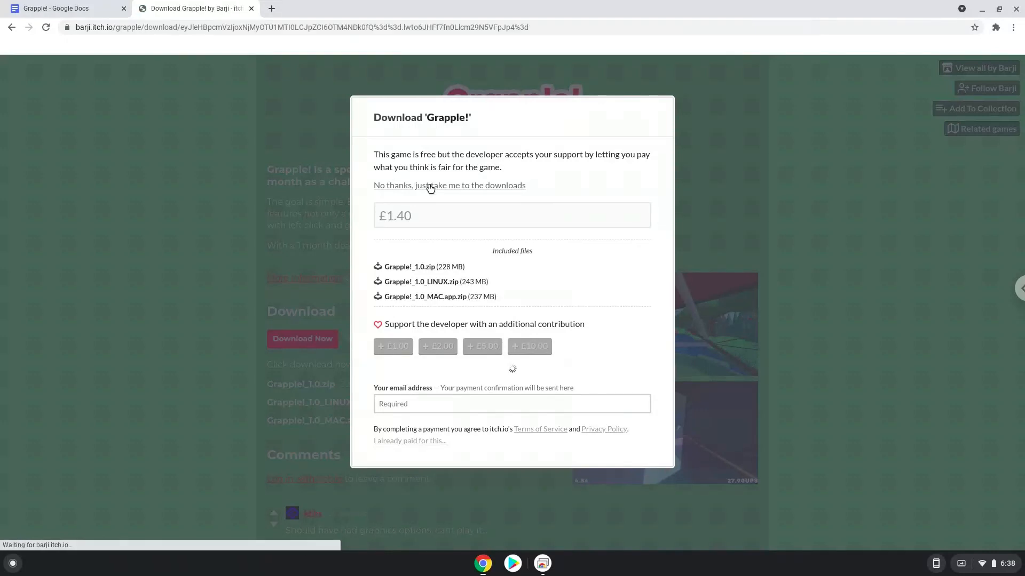
click(448, 186)
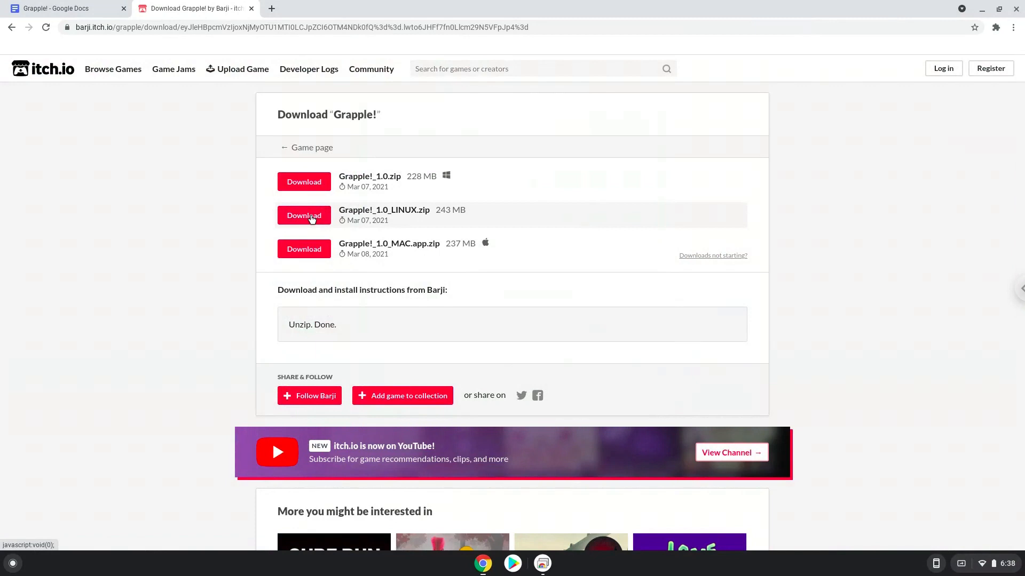
click(303, 216)
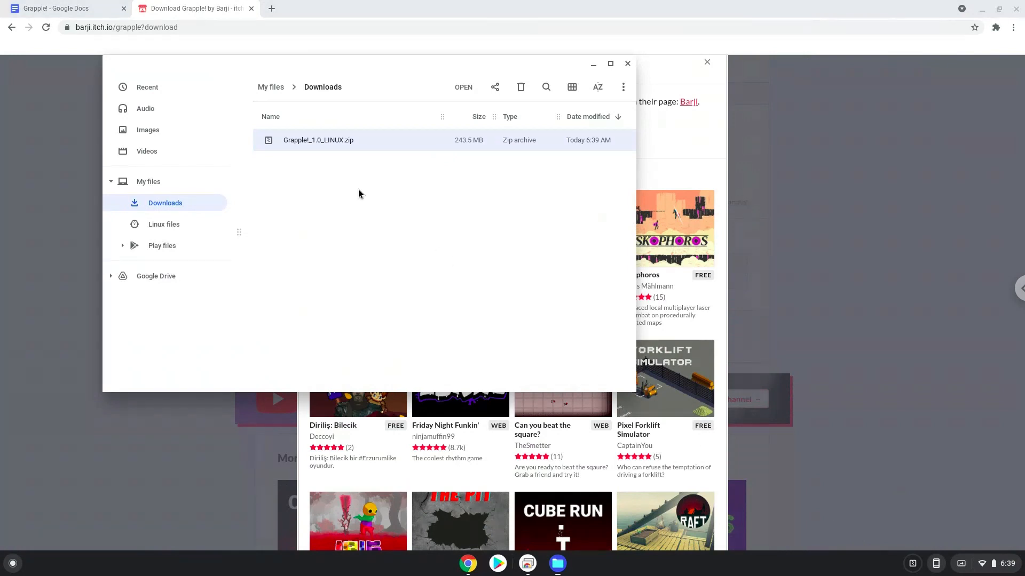
Step: Cut Grapple!_1.0_LINUX.zip from Downloads and paste it into Linux files
right_click(318, 140)
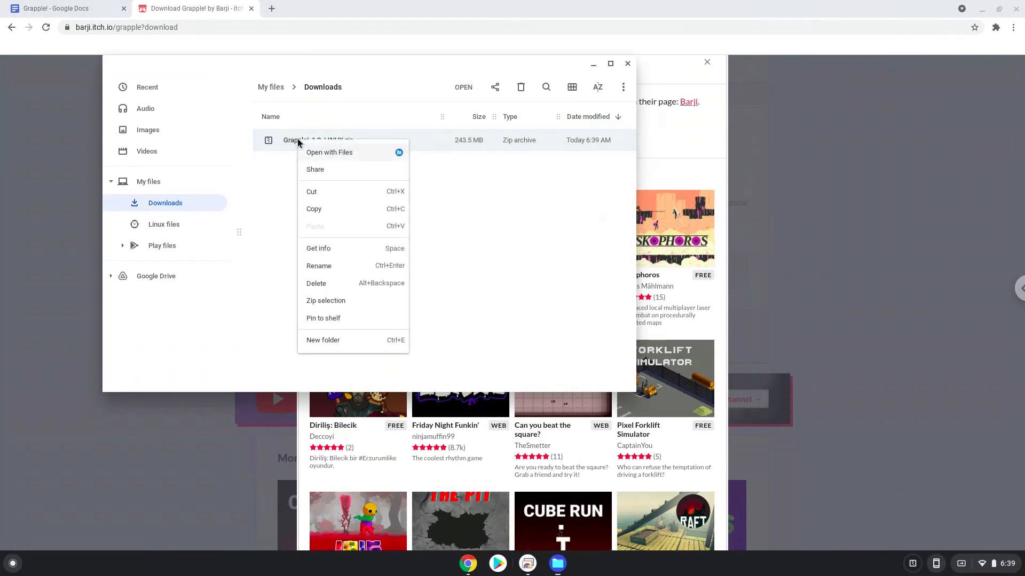
mouse_move(319, 192)
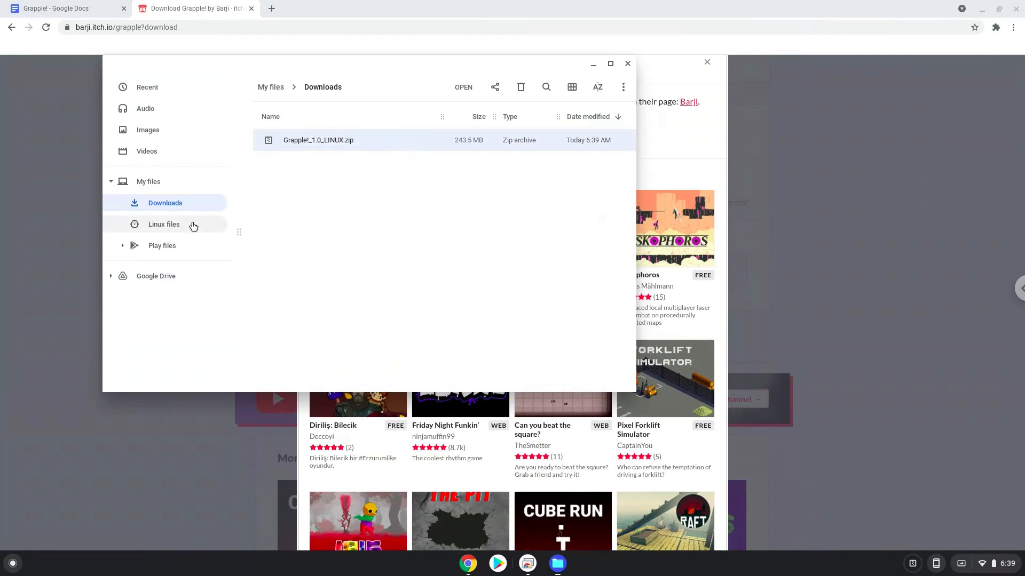
click(165, 224)
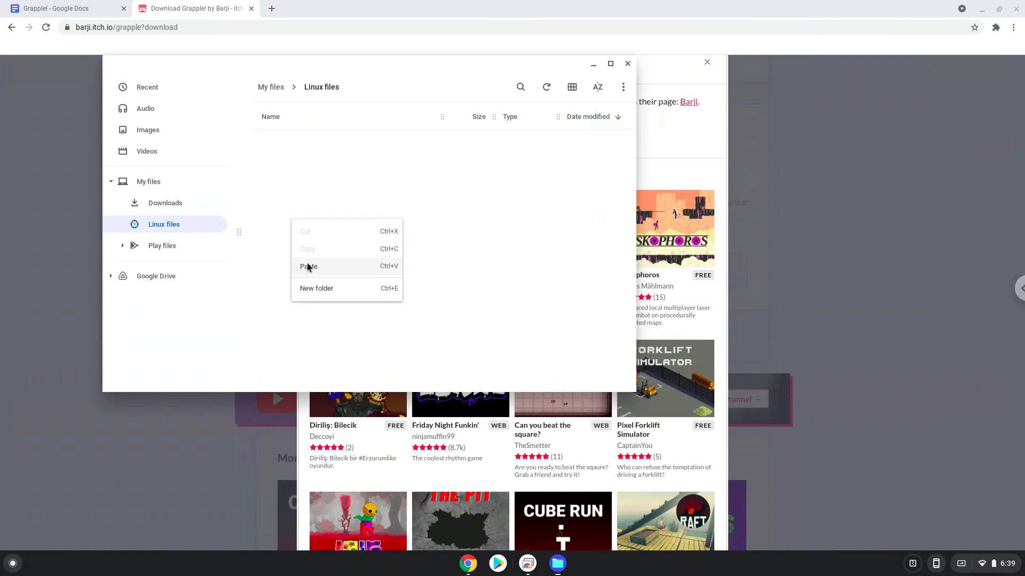
click(309, 266)
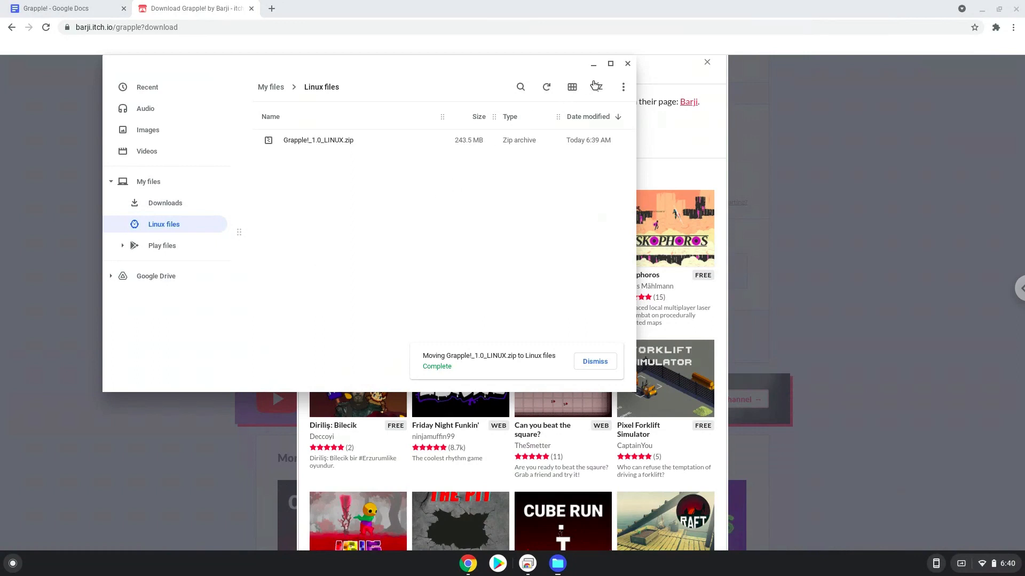
Step: Copy the 'unzip Grapple!_1.0_LINUX.zip' line from Docs and search the launcher for 'terminal'
click(627, 64)
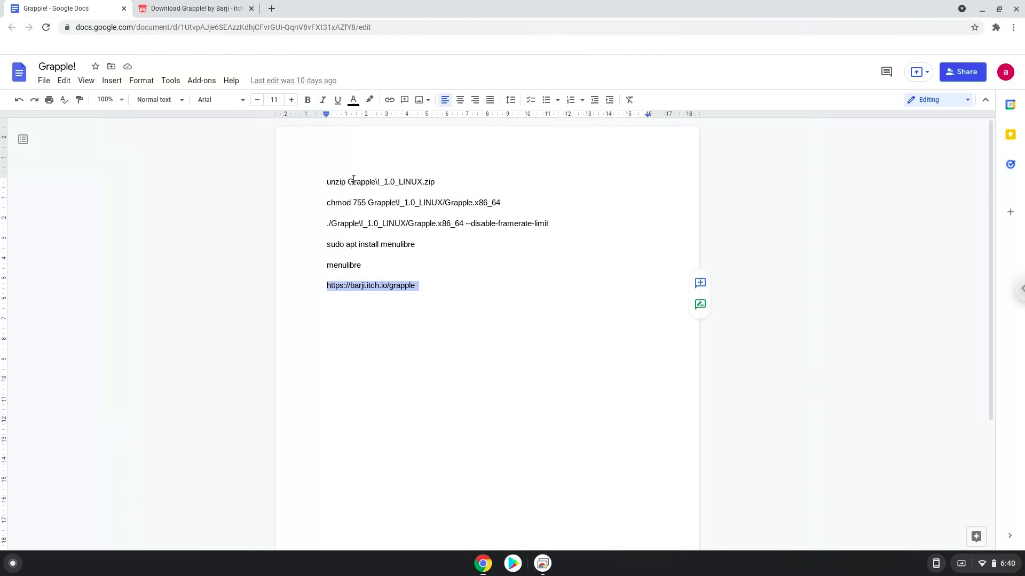
right_click(352, 181)
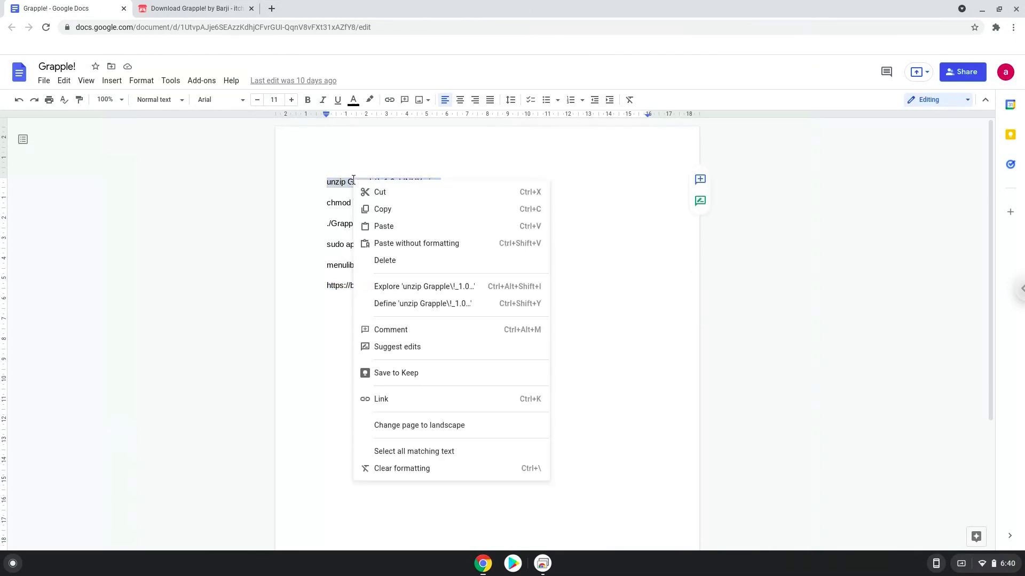
click(380, 203)
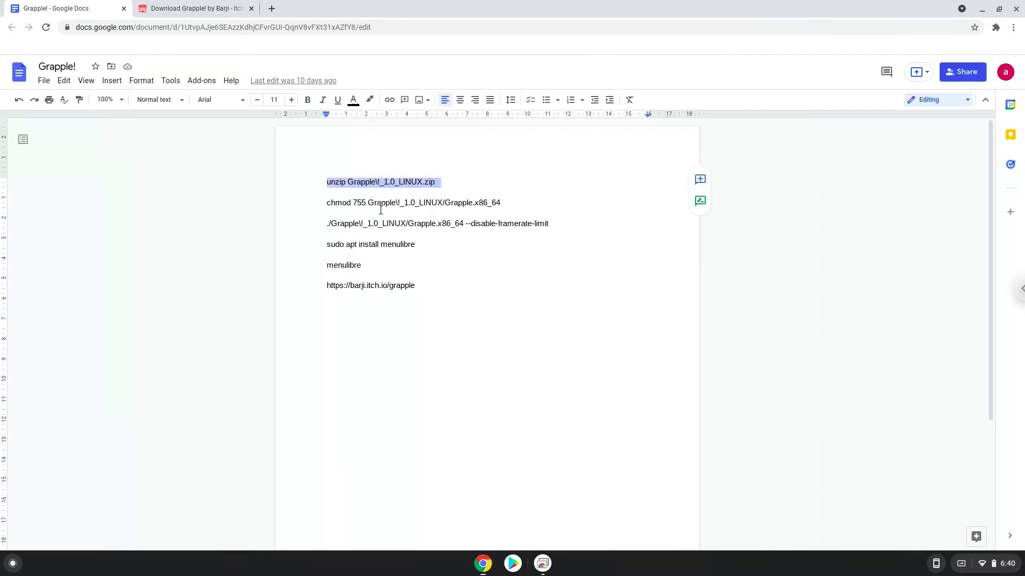
mouse_move(15, 560)
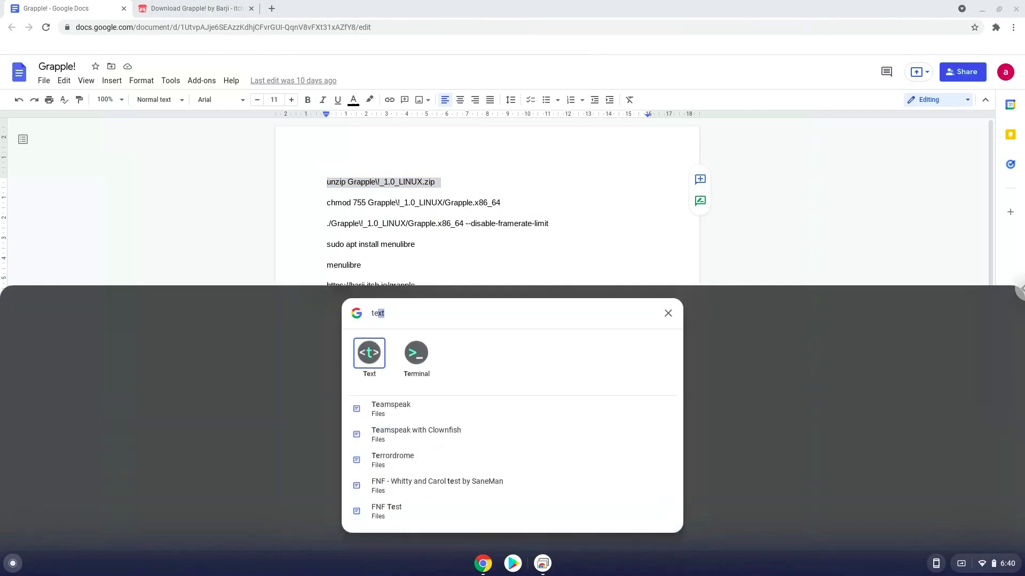
text(terminal)
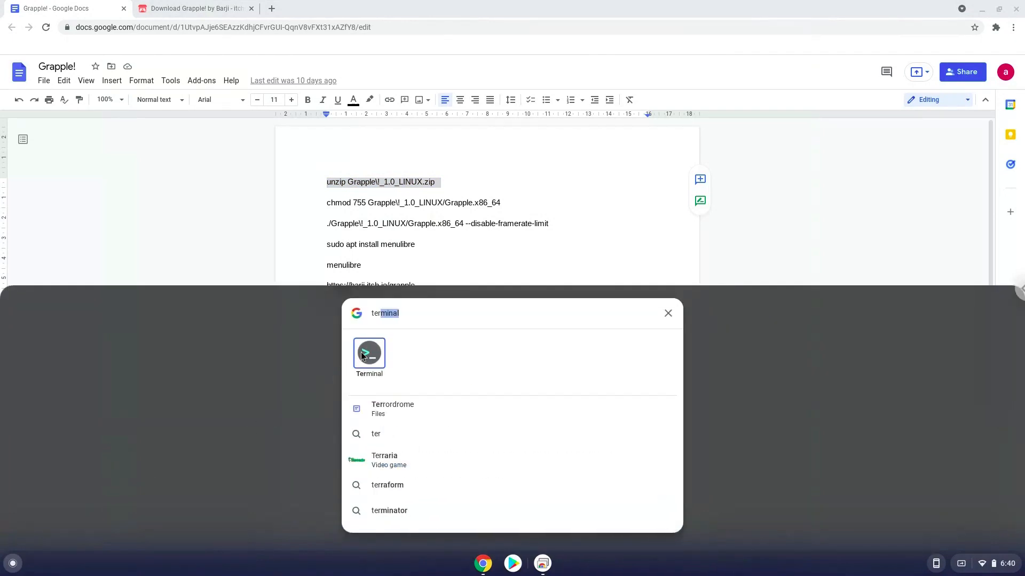
Step: Run the unzip command in a maximized Terminal to extract Grapple!_1.0_LINUX, then return to Docs
click(369, 353)
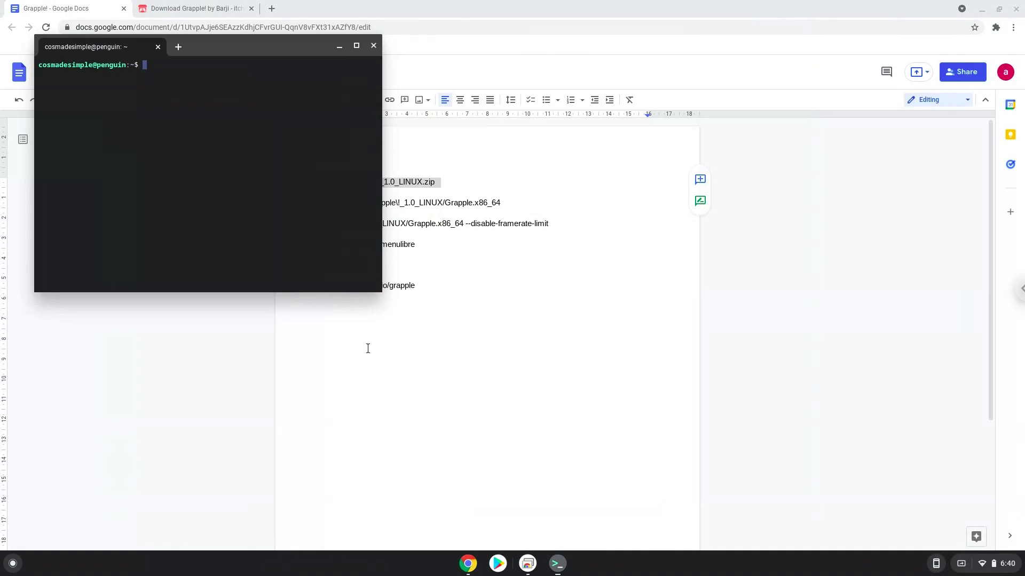
mouse_move(260, 50)
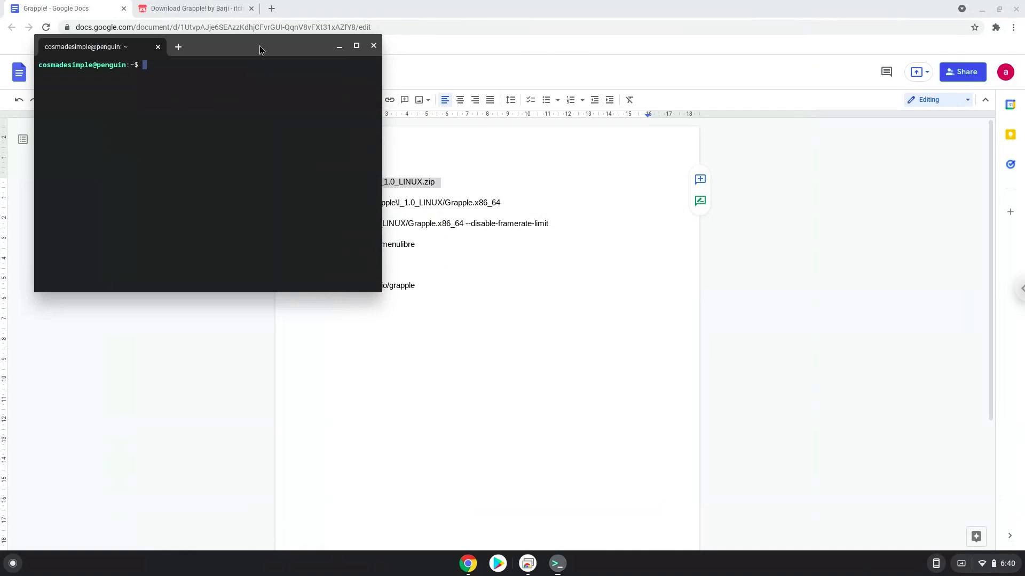
click(357, 45)
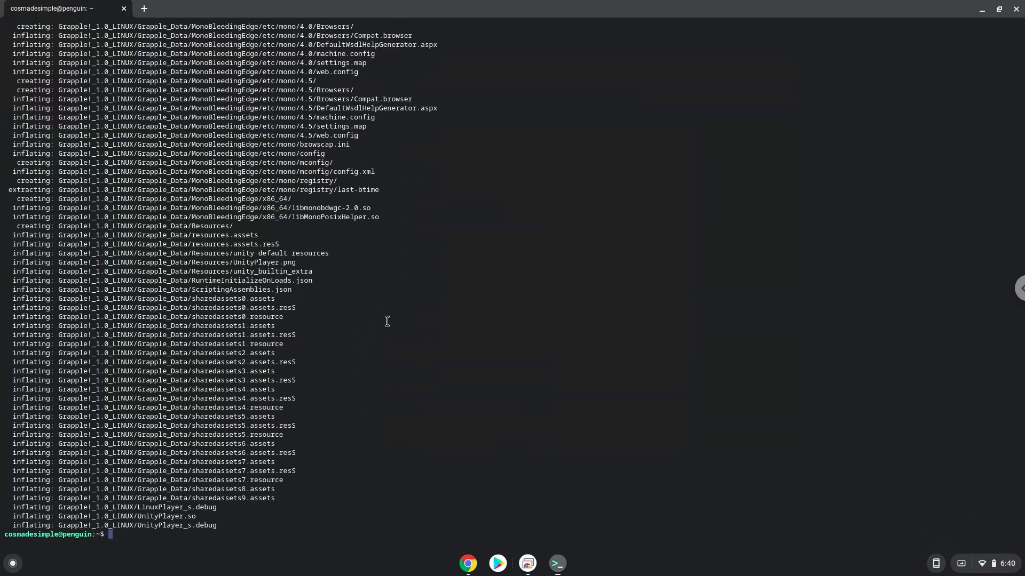
click(468, 564)
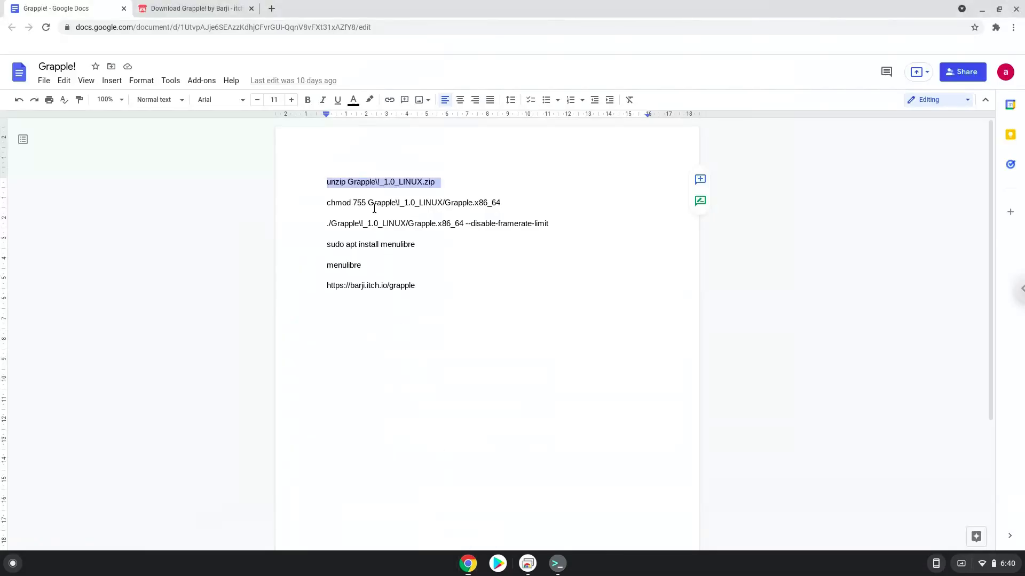
Step: Run the chmod 755 line on Grapple.x86_64 in Terminal and return to the instructions document
double_click(381, 202)
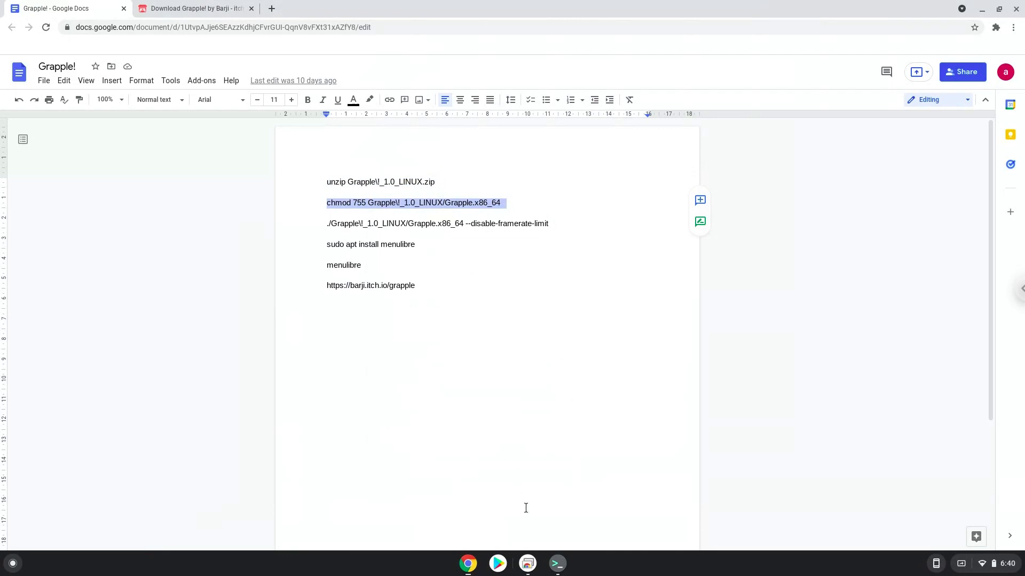
click(558, 564)
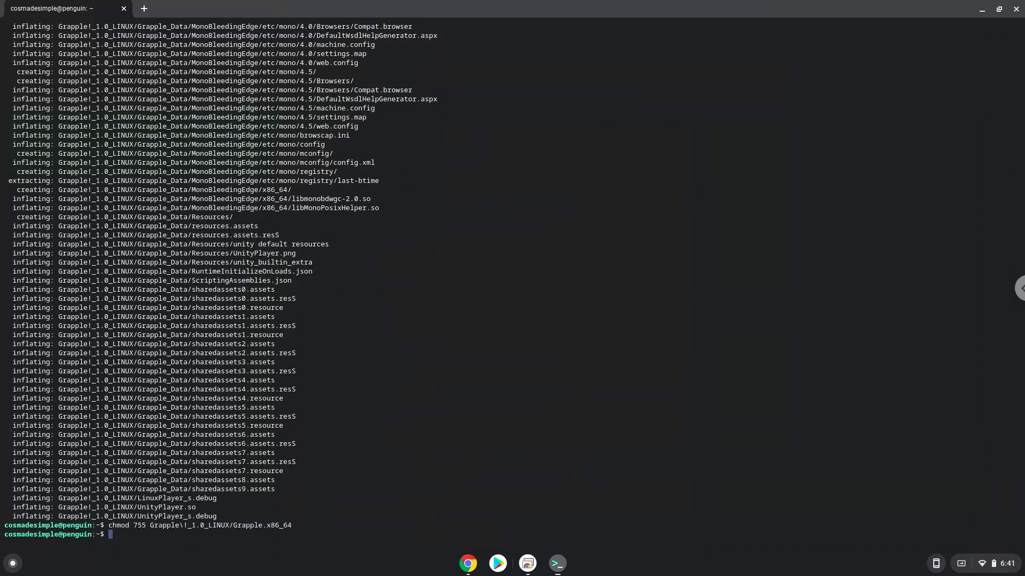
click(467, 564)
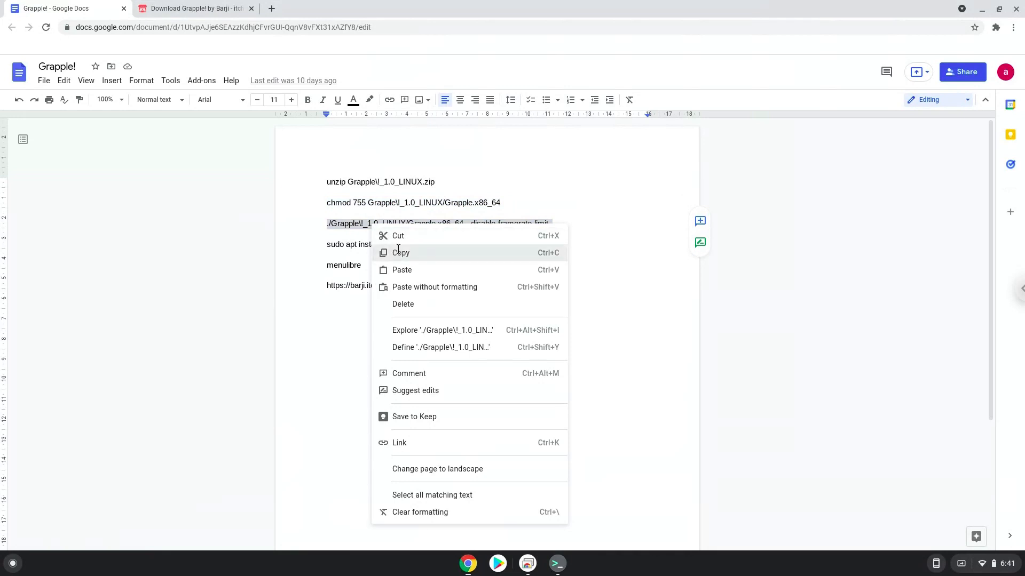
Step: Copy './Grapple!_1.0_LINUX/Grapple.x86_64 --disable-framerate-limit' and switch to Terminal
click(401, 253)
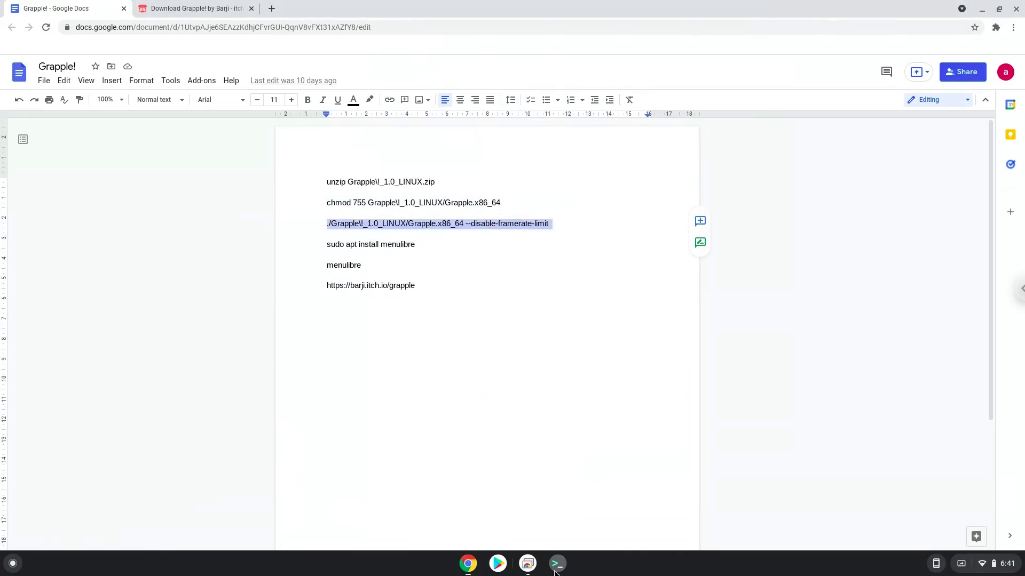
click(558, 564)
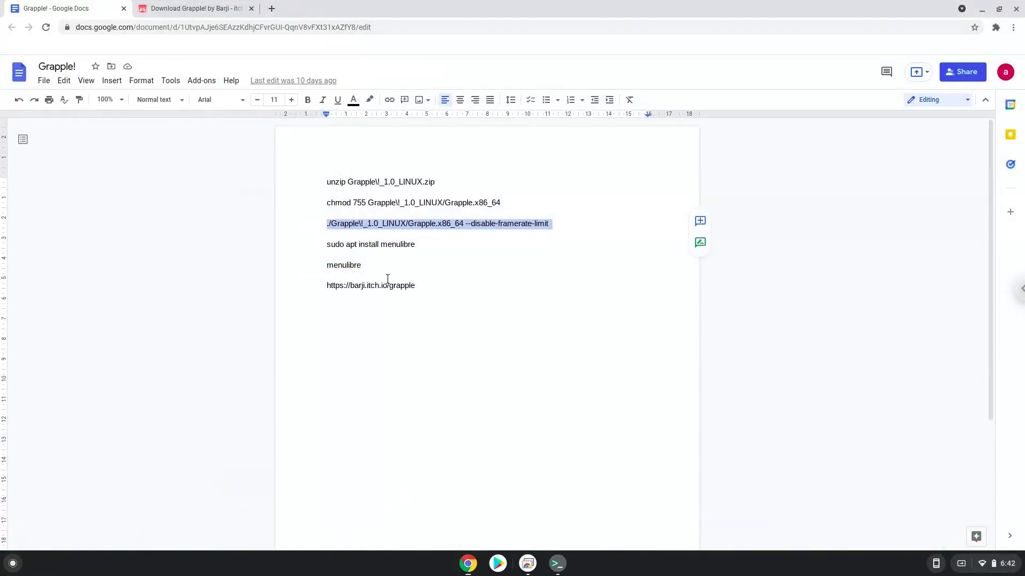
Step: Copy 'sudo apt install menulibre' from Docs and enter it in Terminal to install MenuLibre
double_click(367, 244)
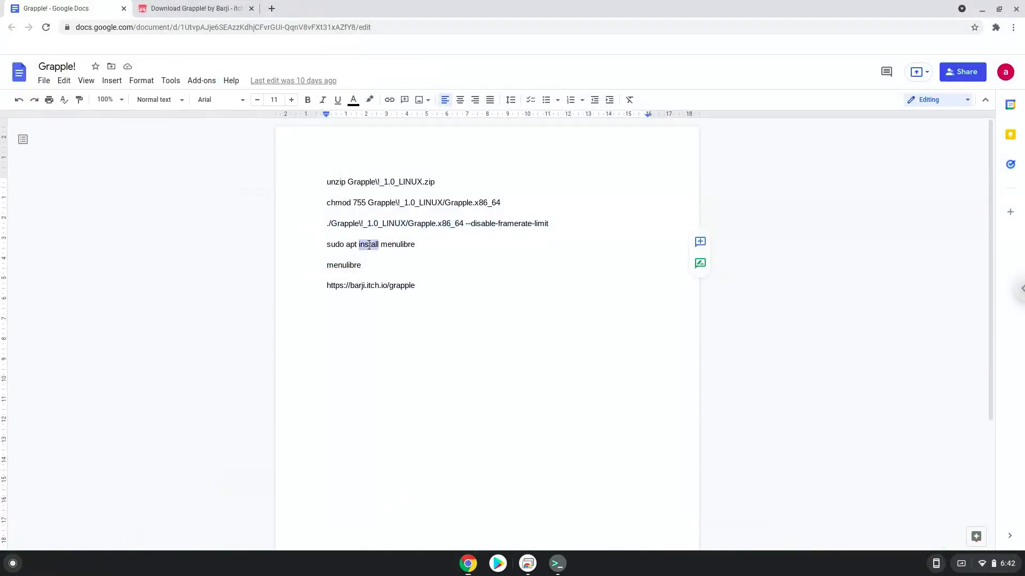
right_click(370, 244)
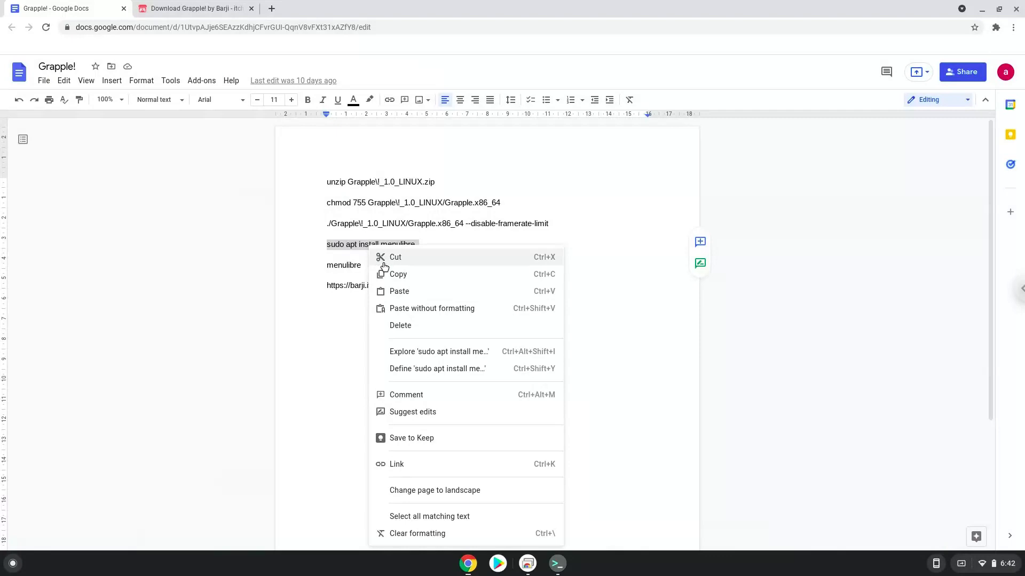
click(543, 520)
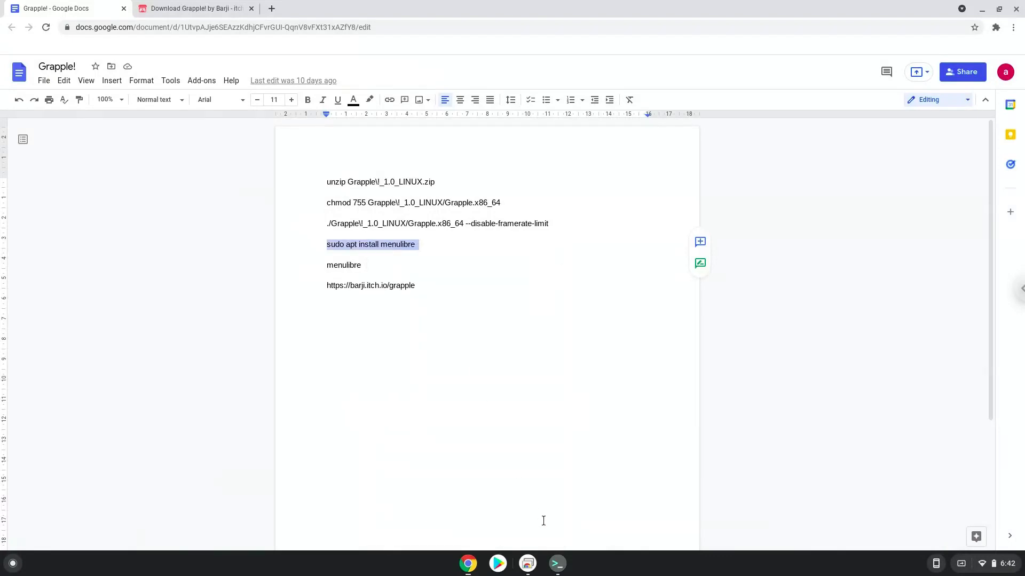
click(557, 564)
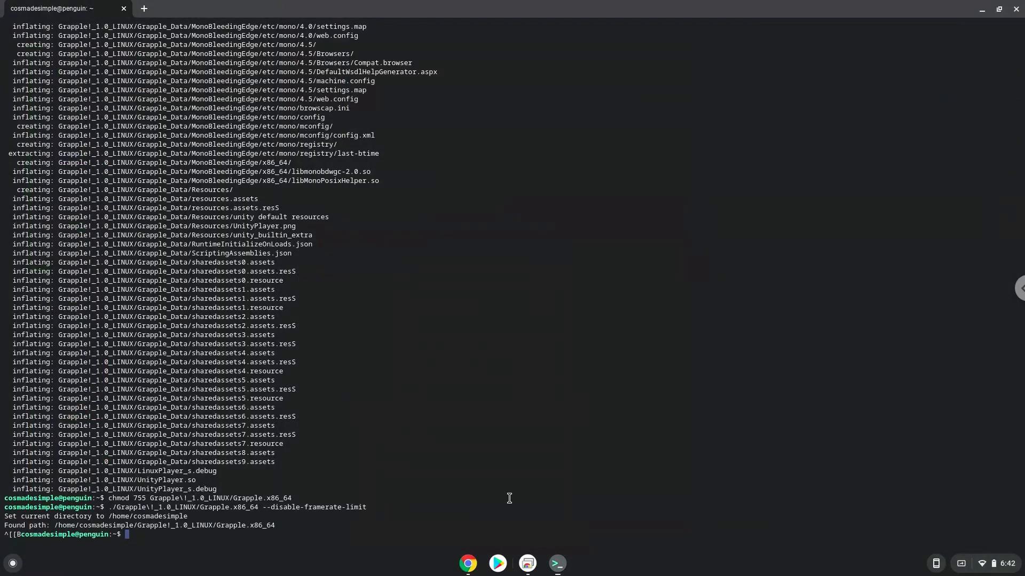
text(sudo apt install menulibre)
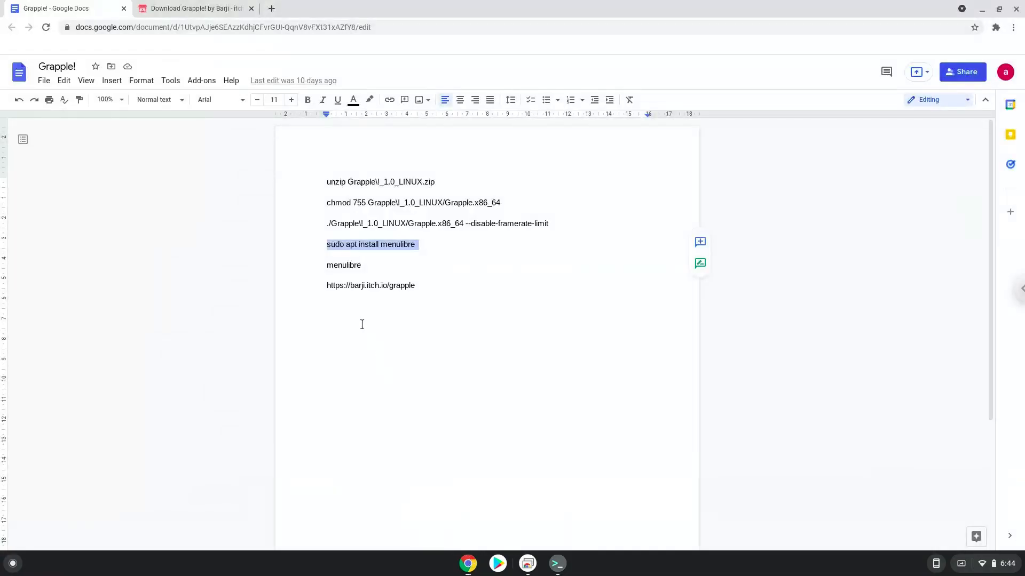
Step: Run 'menulibre' in Terminal to launch the MenuLibre menu editor
click(334, 264)
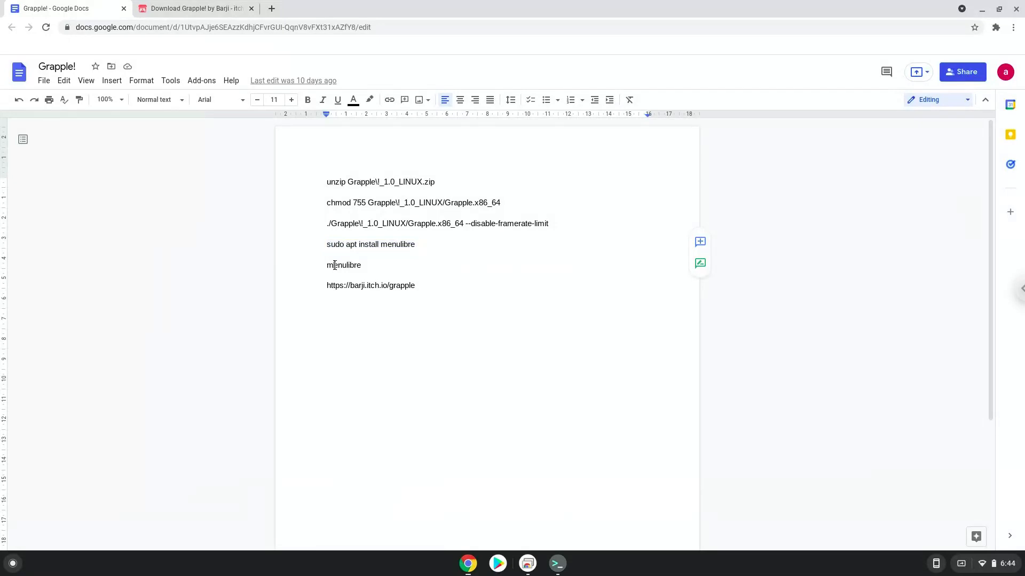
right_click(334, 265)
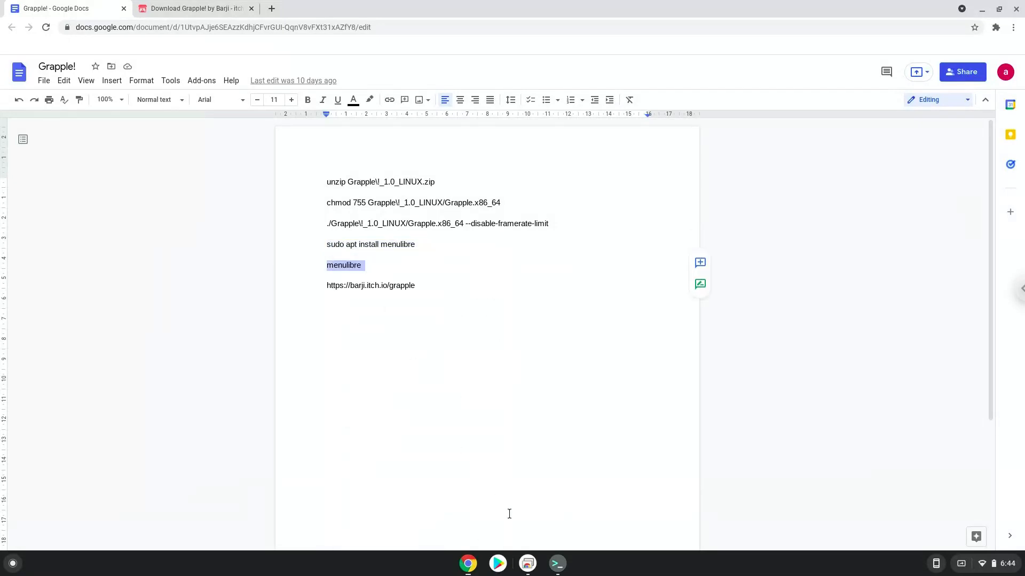
click(557, 563)
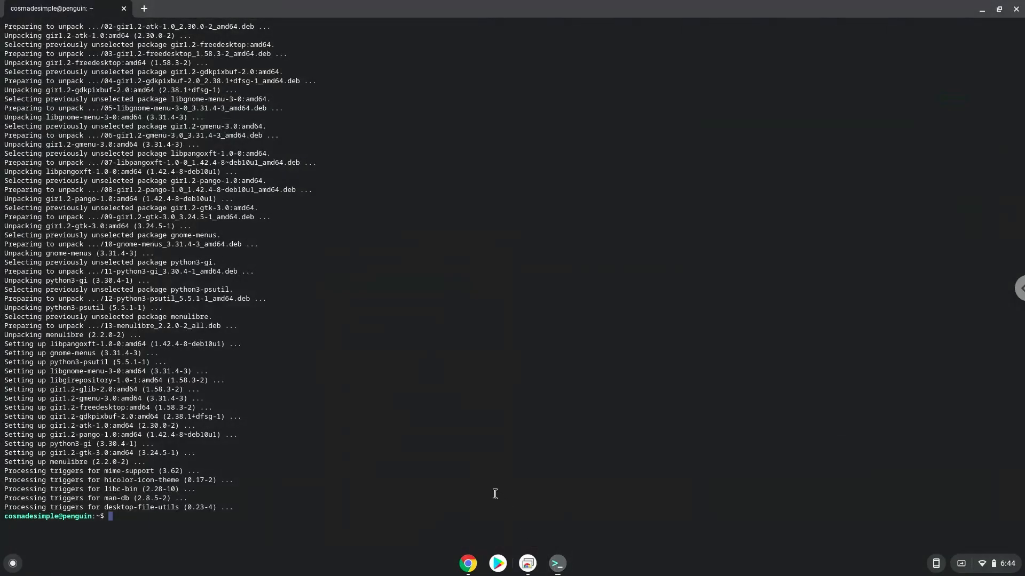
text(menulibre)
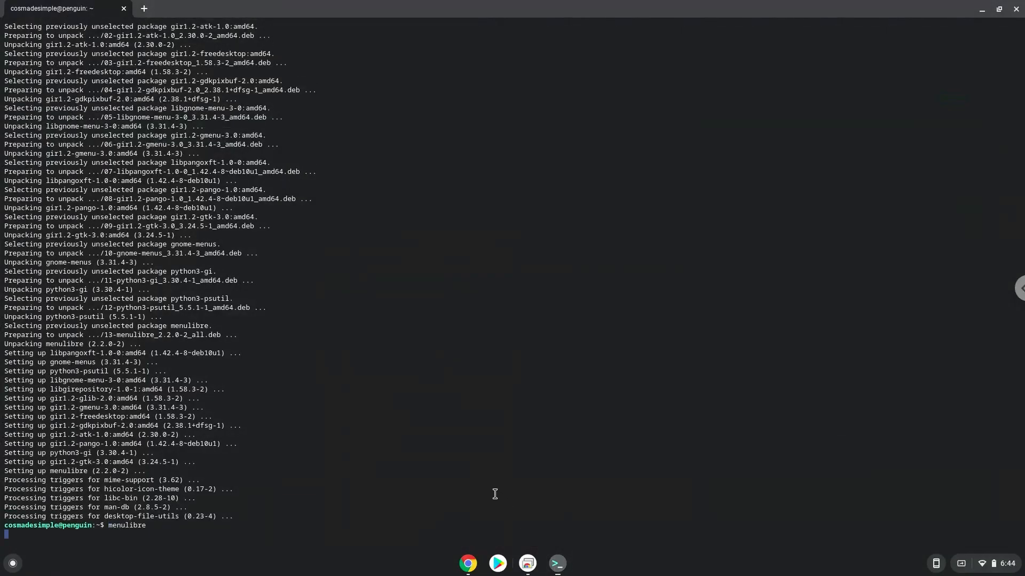
key(Return)
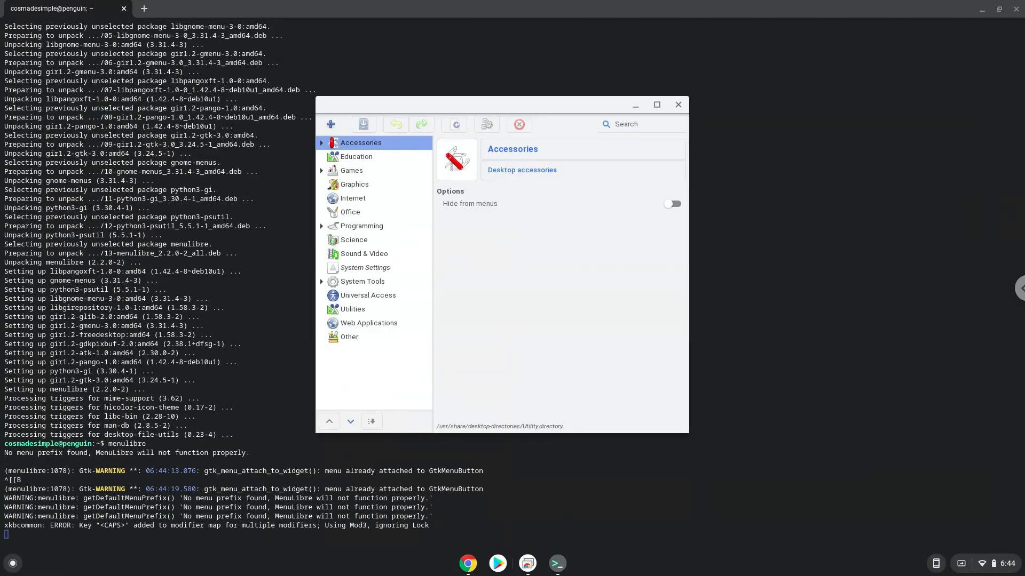
mouse_move(344, 182)
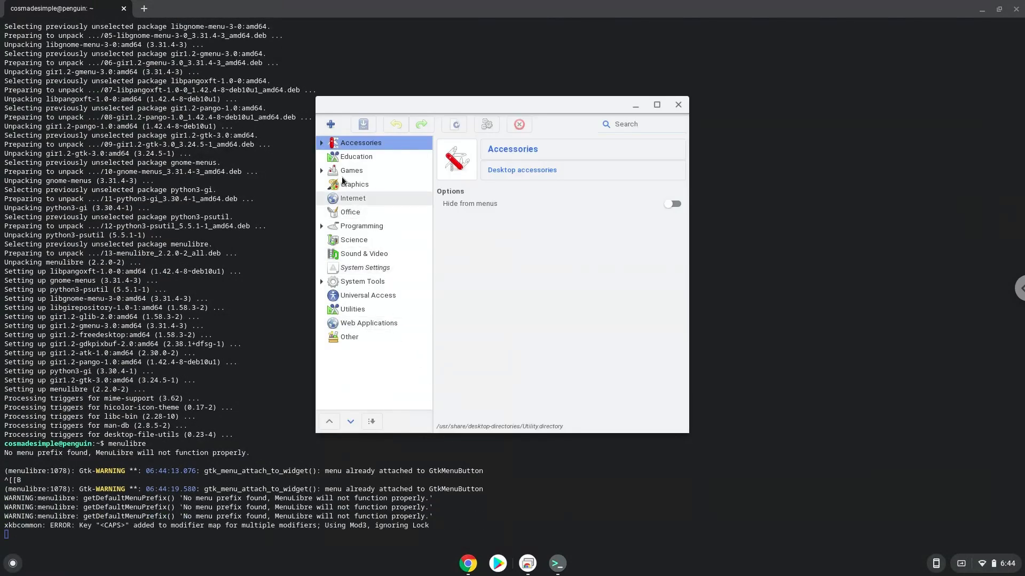
Step: Add a new launcher named Grapple! under the Games category
click(351, 169)
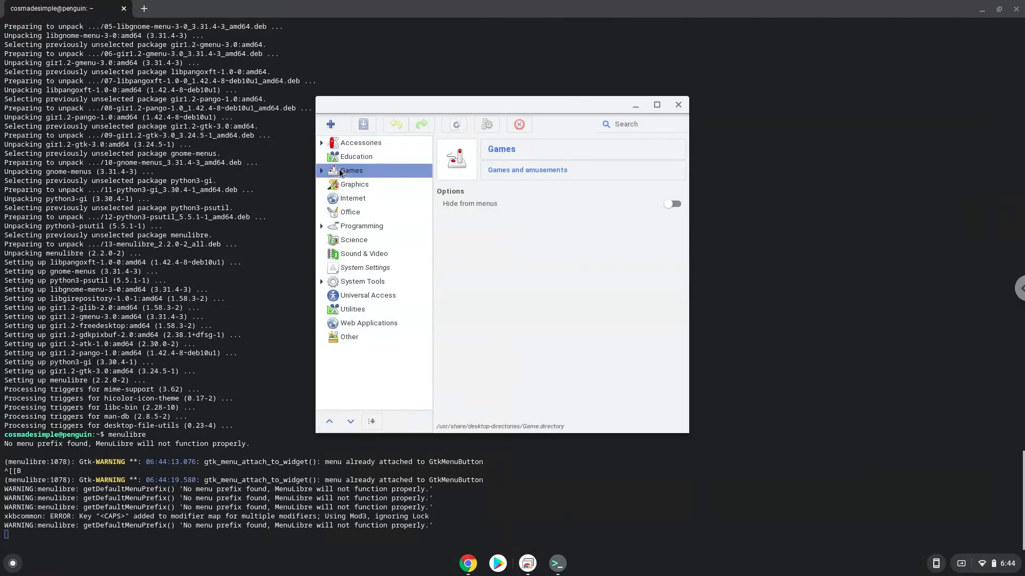
click(331, 124)
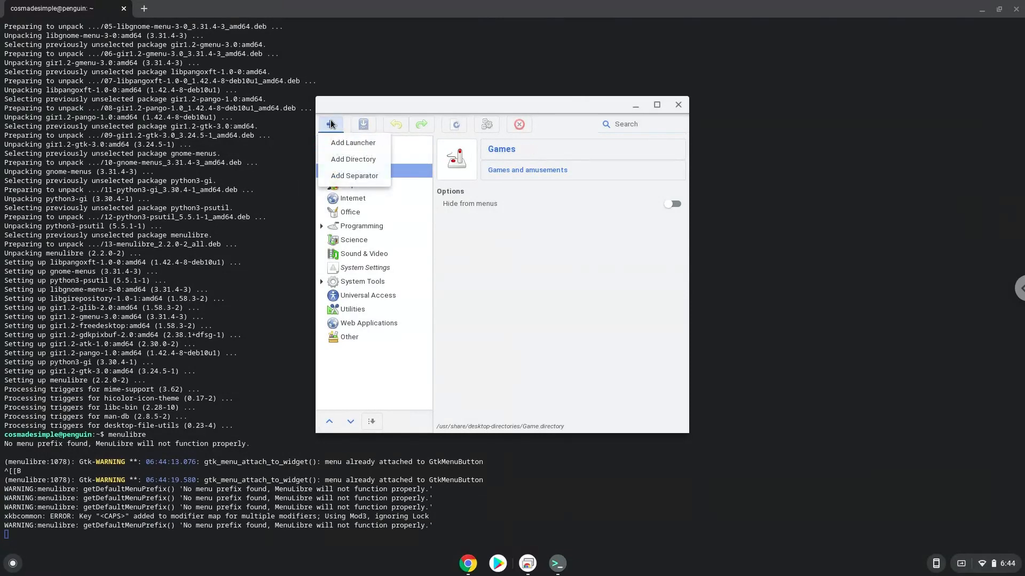
click(352, 143)
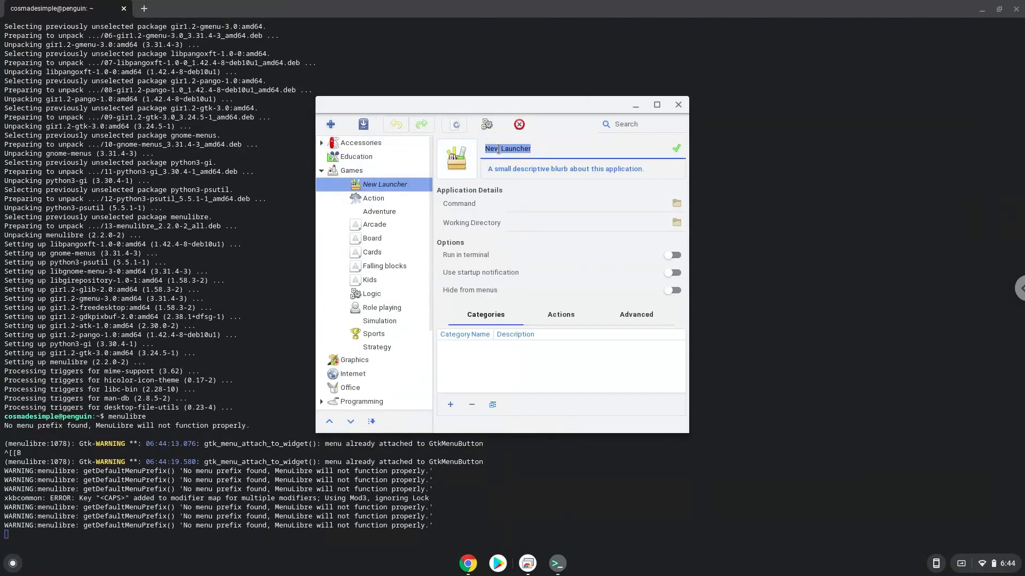
text(Grapple!)
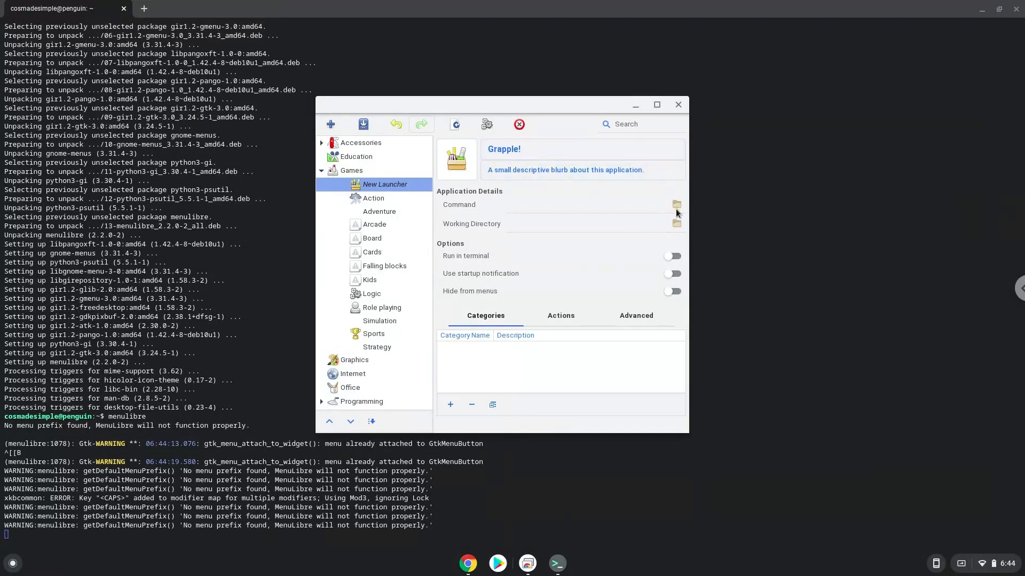
mouse_move(677, 205)
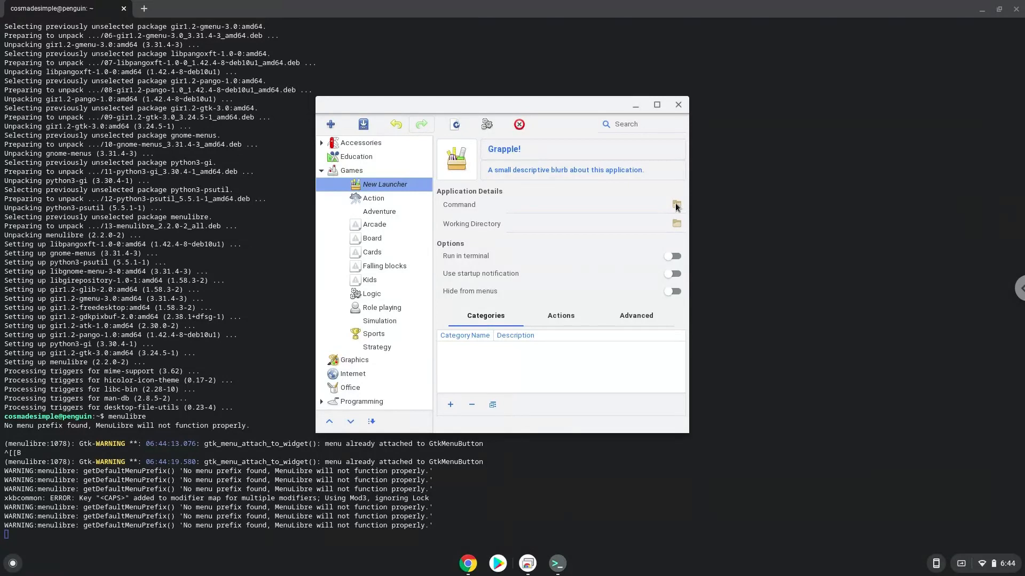
Step: Browse the command to Home > Grapple!_1.0_LINUX to pick the Grapple.x86_64 program
click(677, 205)
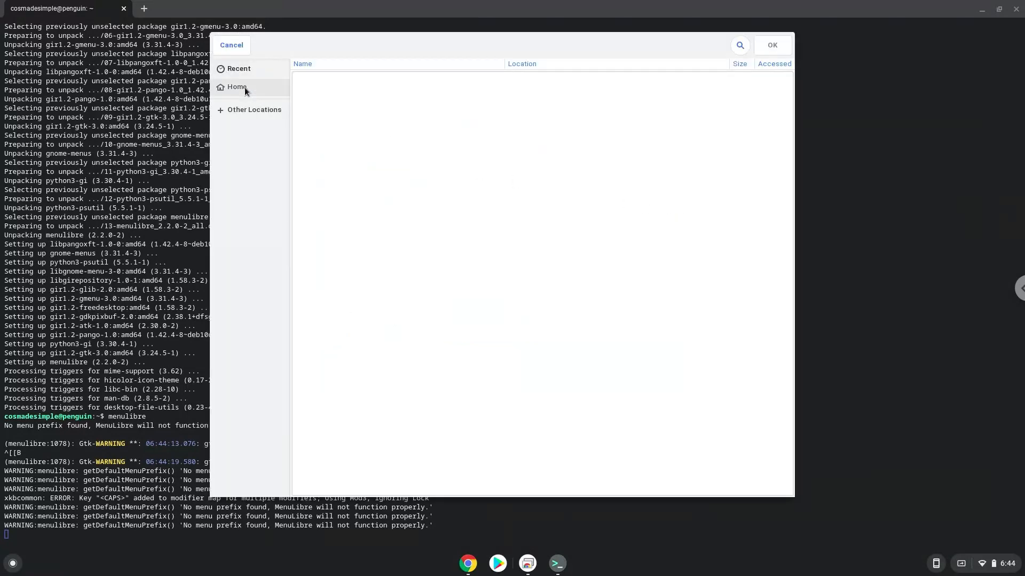
click(237, 87)
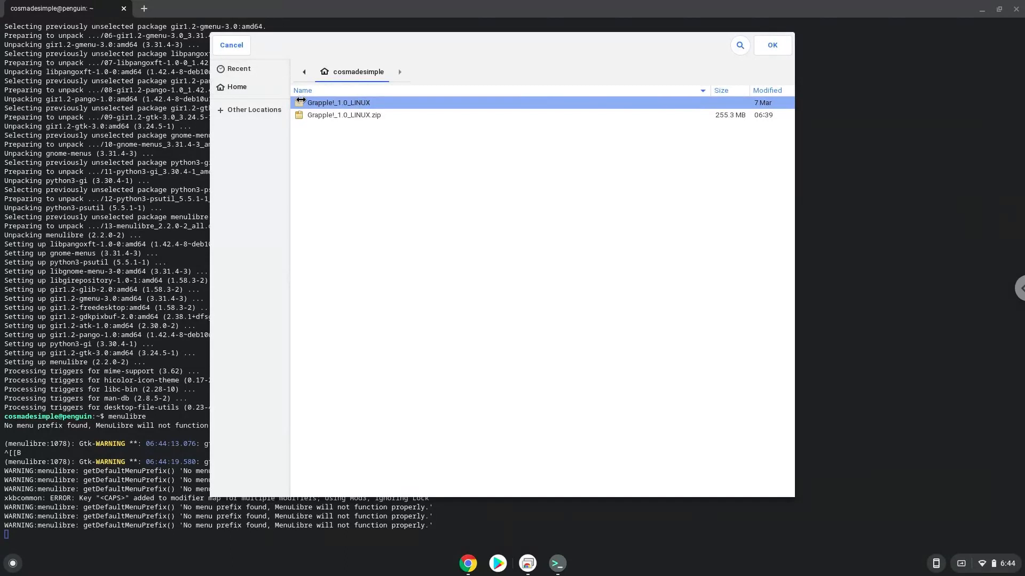
double_click(337, 103)
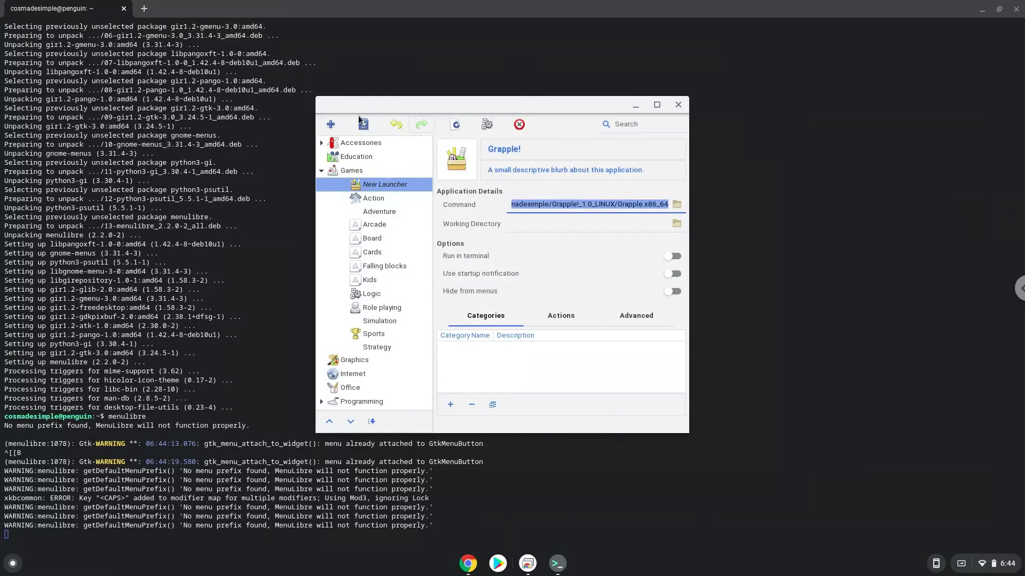
Step: Save the Grapple! launcher, then close MenuLibre and Terminal, confirming Leave
click(363, 124)
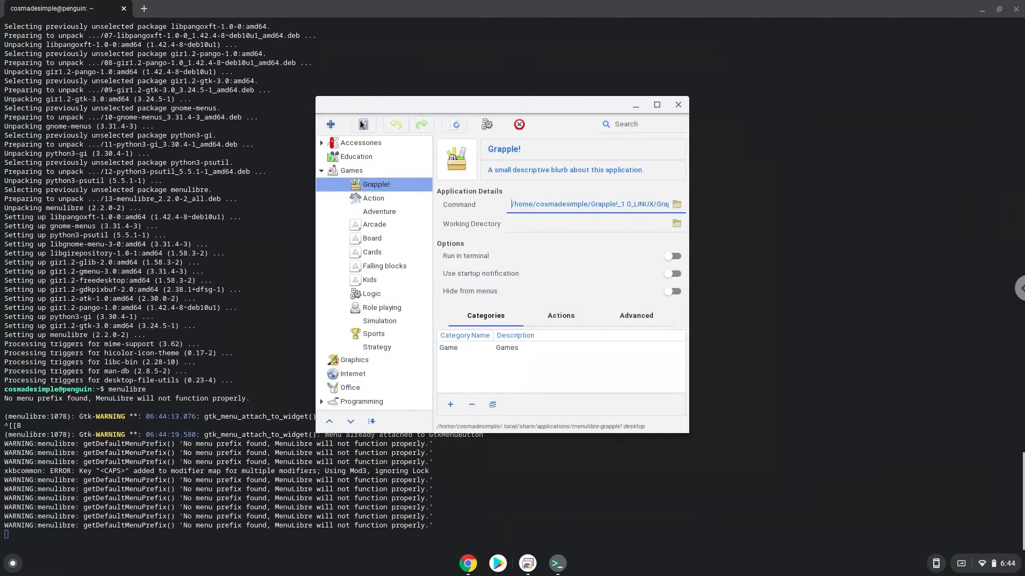
mouse_move(363, 123)
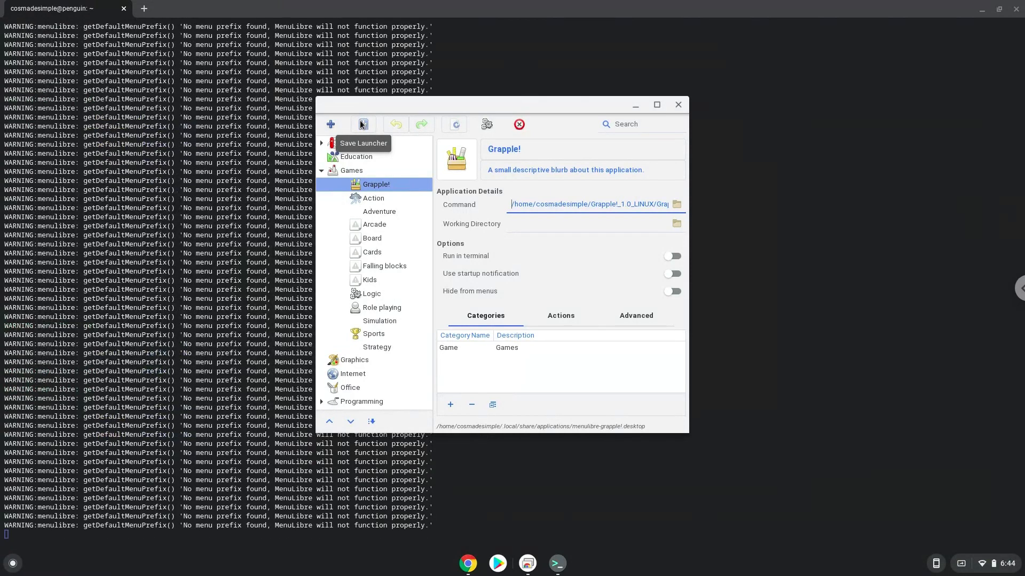
mouse_move(591, 117)
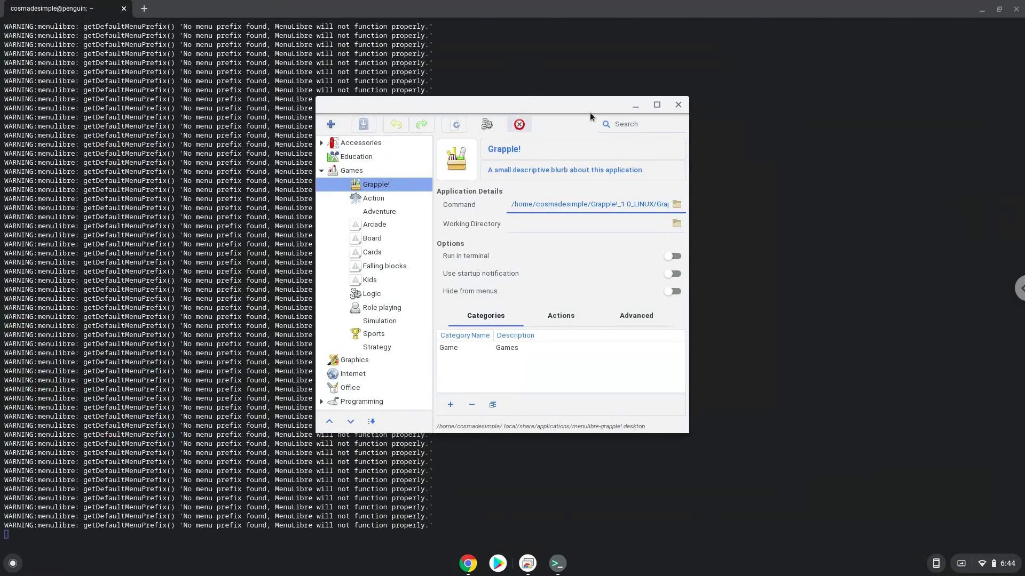
click(678, 104)
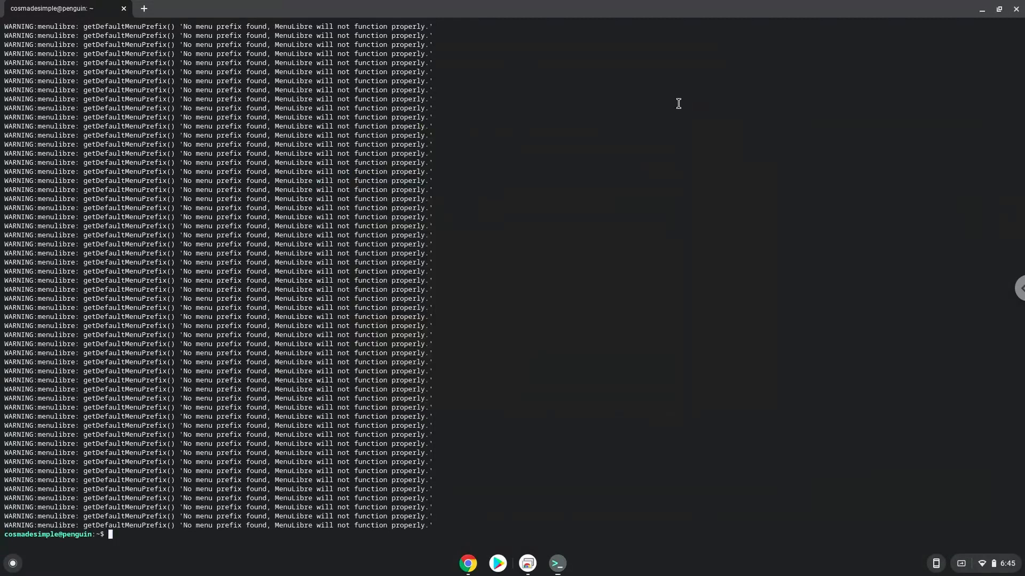
mouse_move(1015, 10)
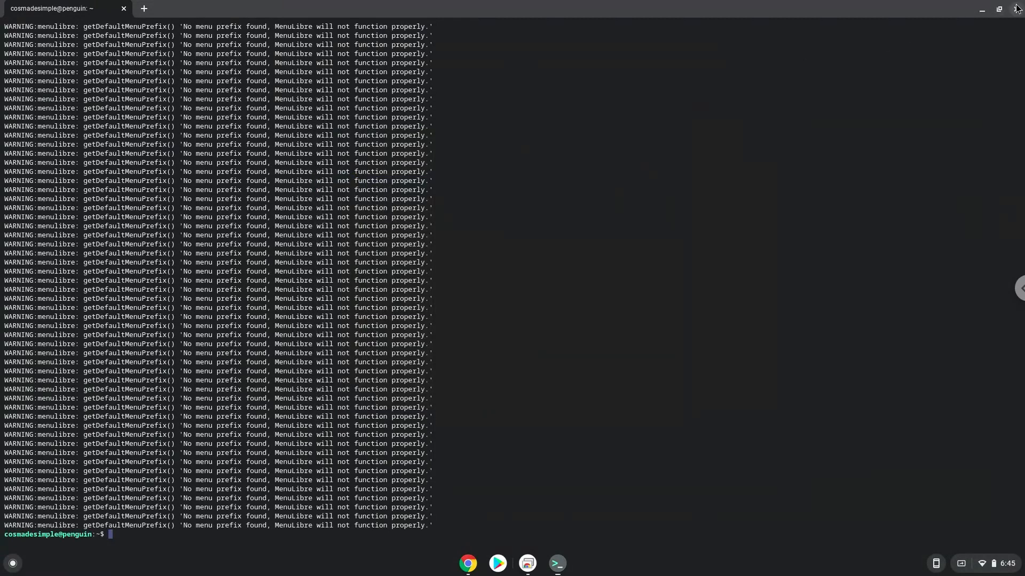
click(1016, 8)
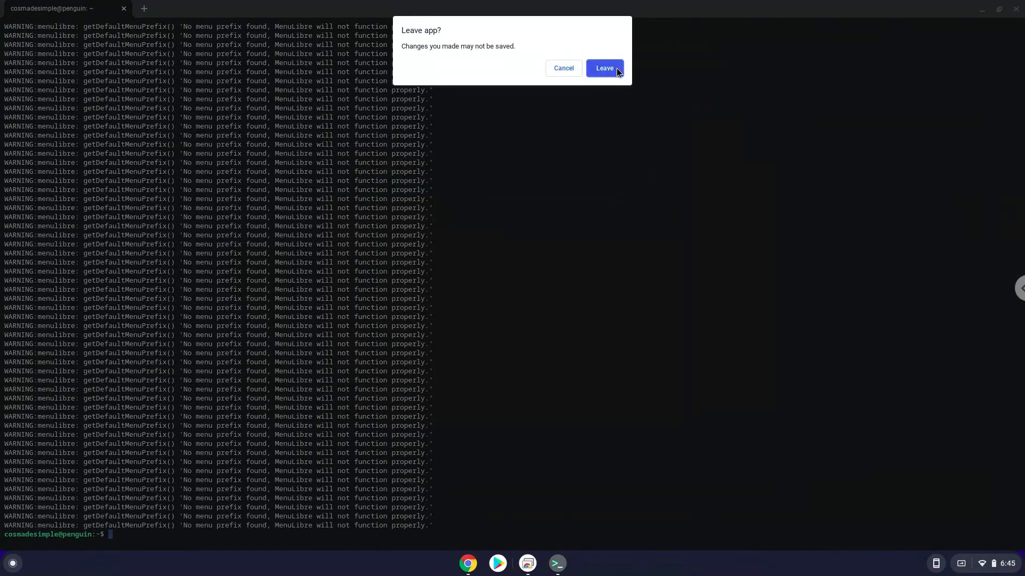
click(604, 68)
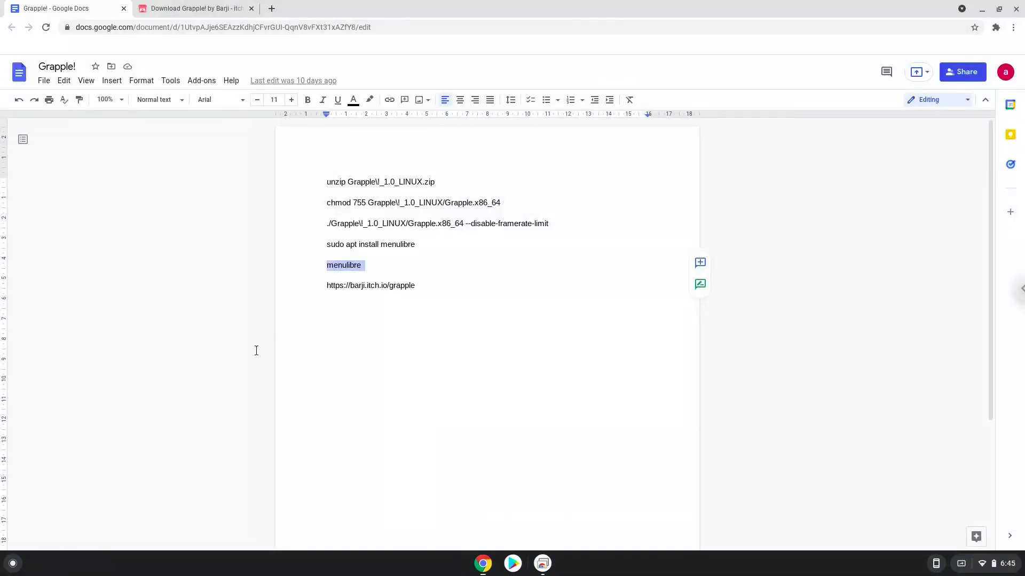
mouse_move(12, 566)
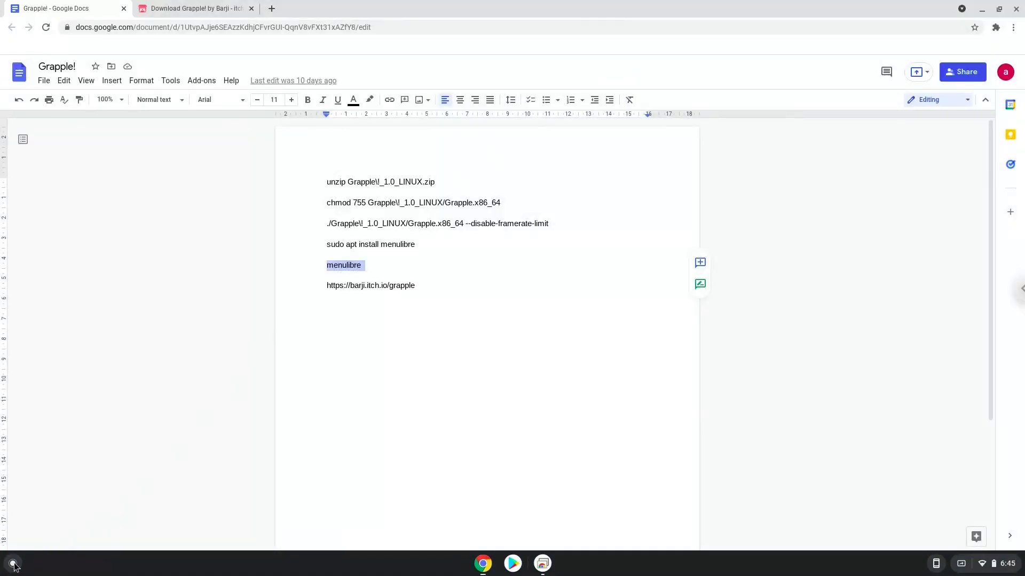
Step: Show all apps and open the Linux apps folder to see Grapple! beside Terminal
click(13, 563)
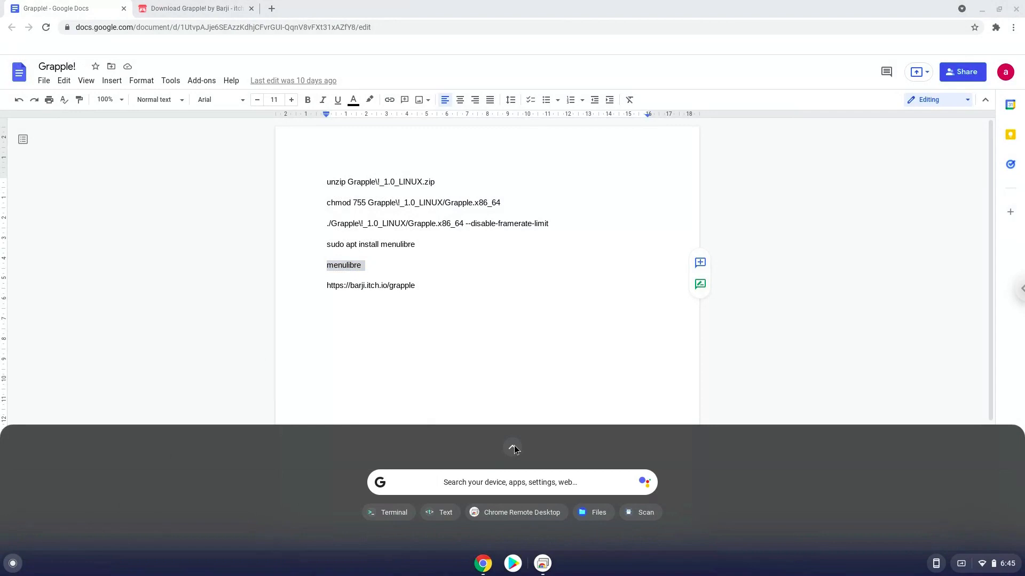
click(512, 447)
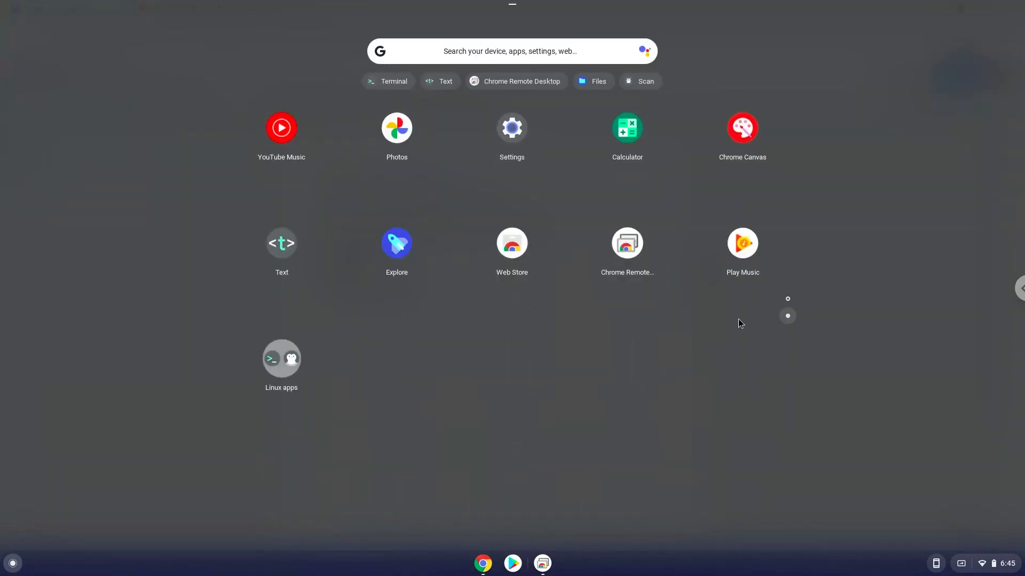
click(282, 358)
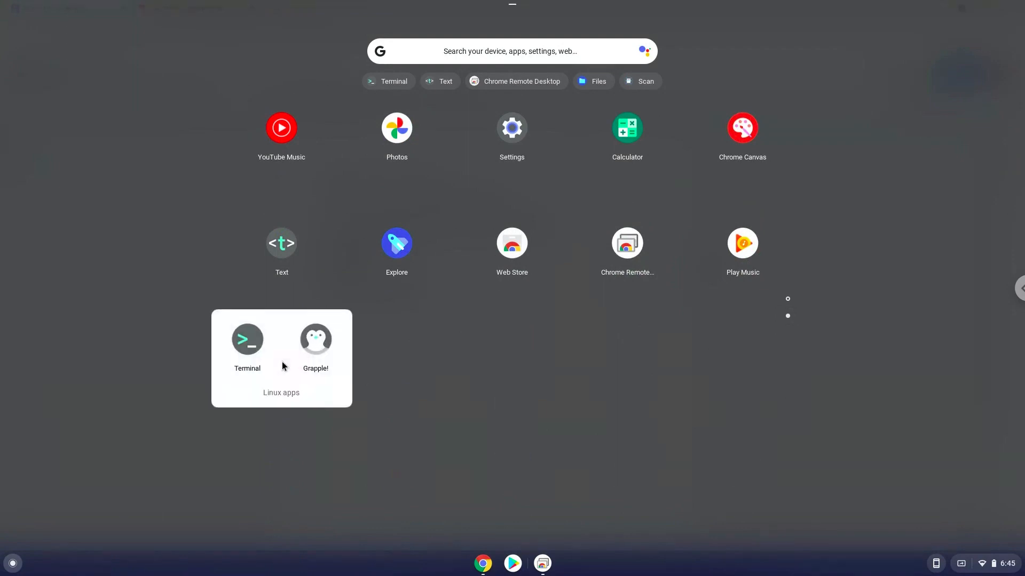